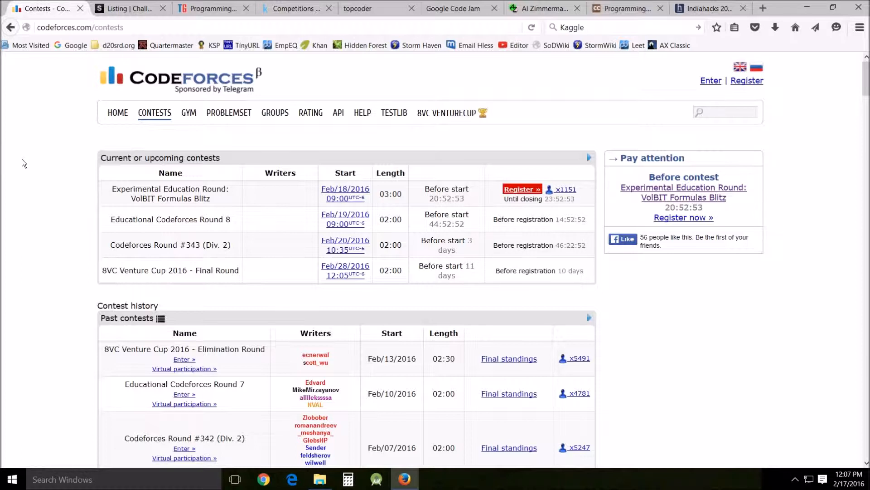
{"action": "mouse_move", "coordinate": [47, 185]}
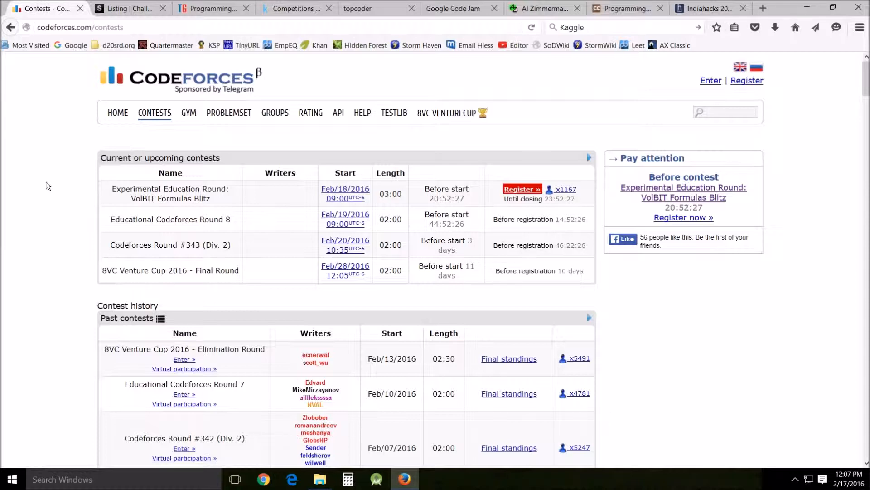
{"action": "mouse_move", "coordinate": [36, 129]}
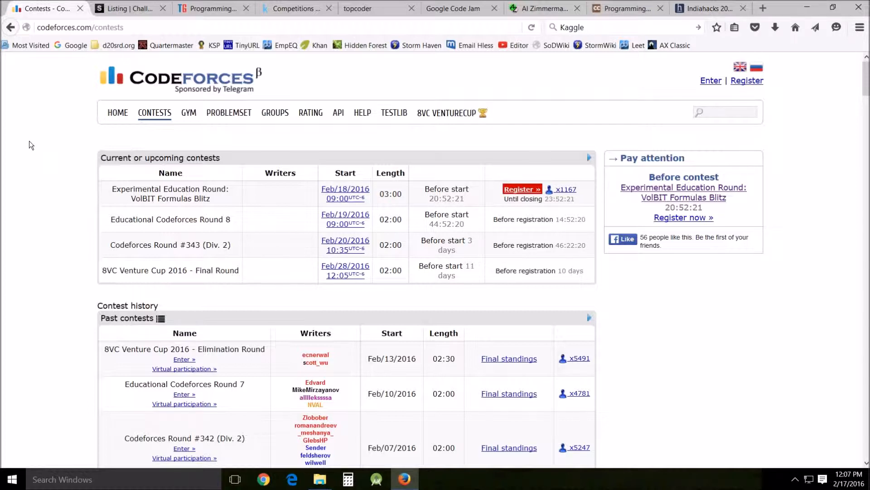
{"action": "mouse_move", "coordinate": [43, 185]}
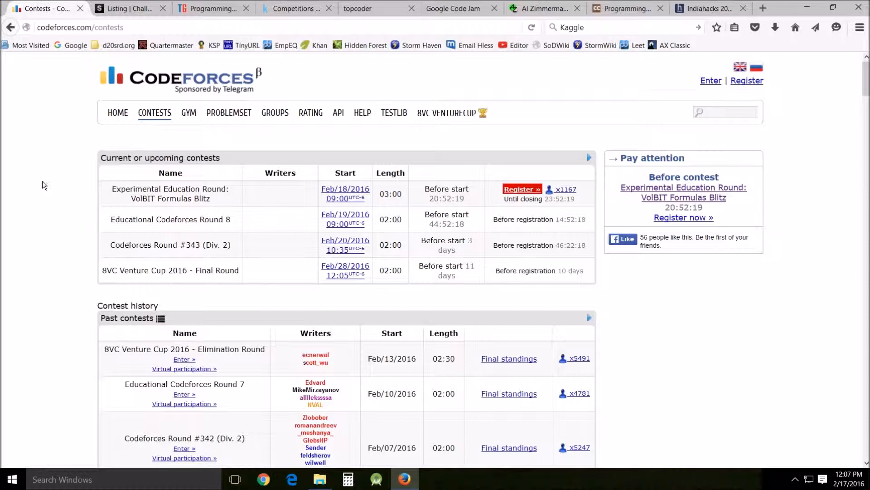
Scroll down through the Codeforces contests list and back up
{"action": "scroll", "scroll_direction": "down", "scroll_amount": 3}
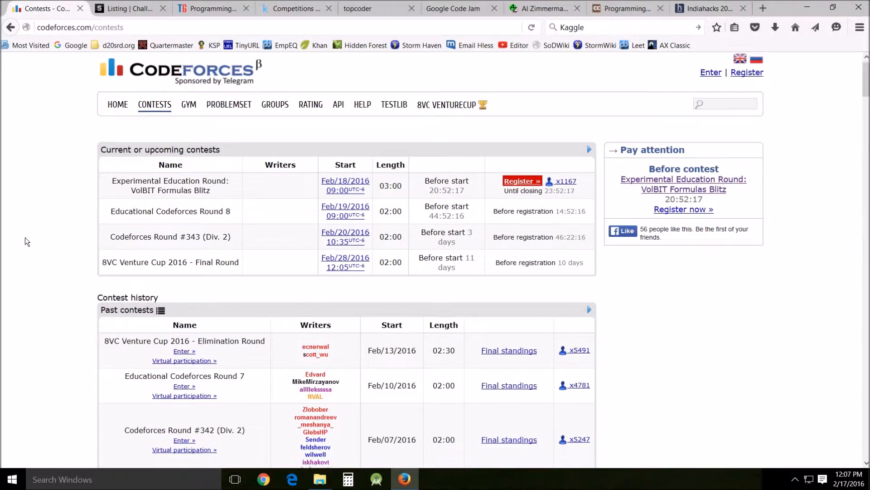
{"action": "scroll", "scroll_direction": "down", "scroll_amount": 3}
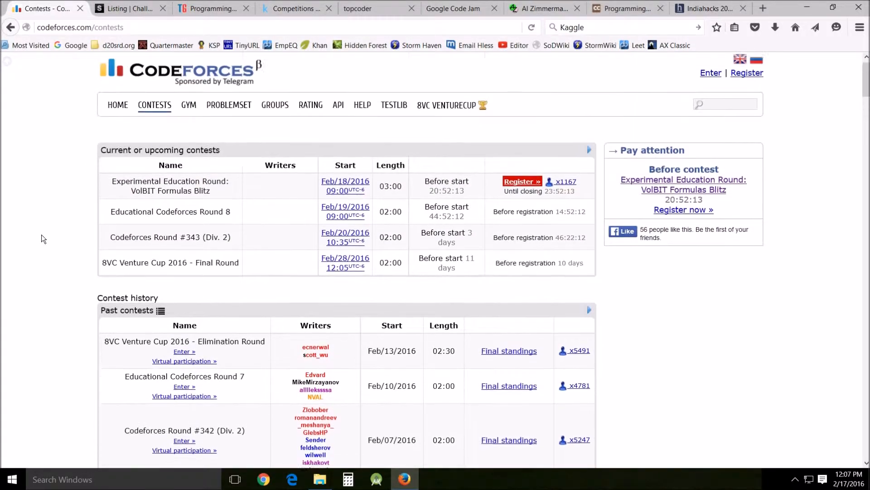
{"action": "scroll", "scroll_direction": "down", "scroll_amount": 3}
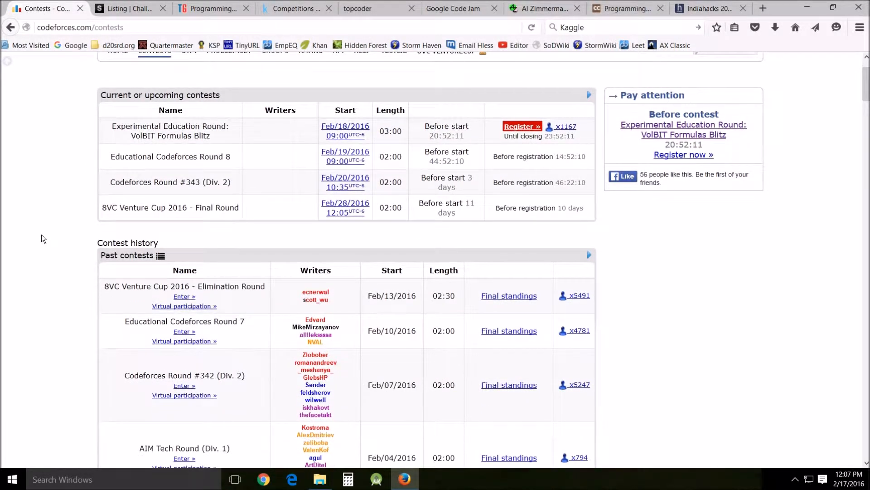
{"action": "scroll", "scroll_direction": "down", "scroll_amount": 3}
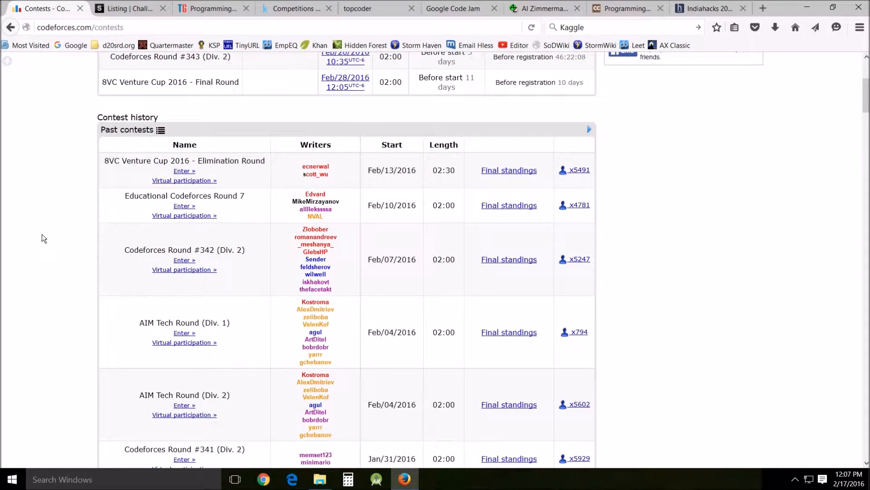
{"action": "scroll", "scroll_direction": "down", "scroll_amount": 3}
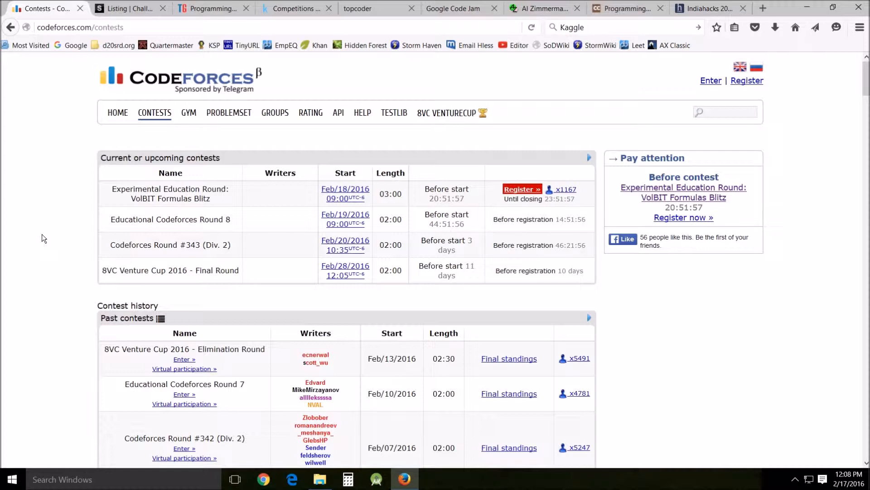
{"action": "mouse_move", "coordinate": [75, 155]}
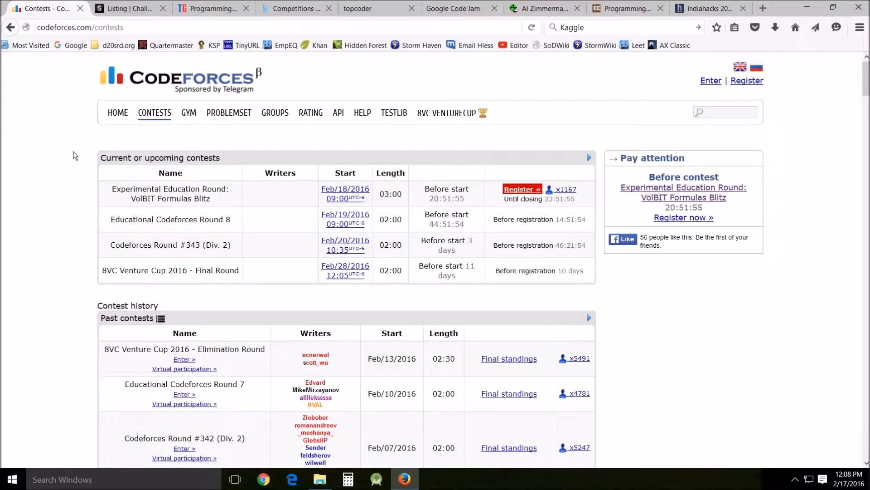
{"action": "mouse_move", "coordinate": [269, 90]}
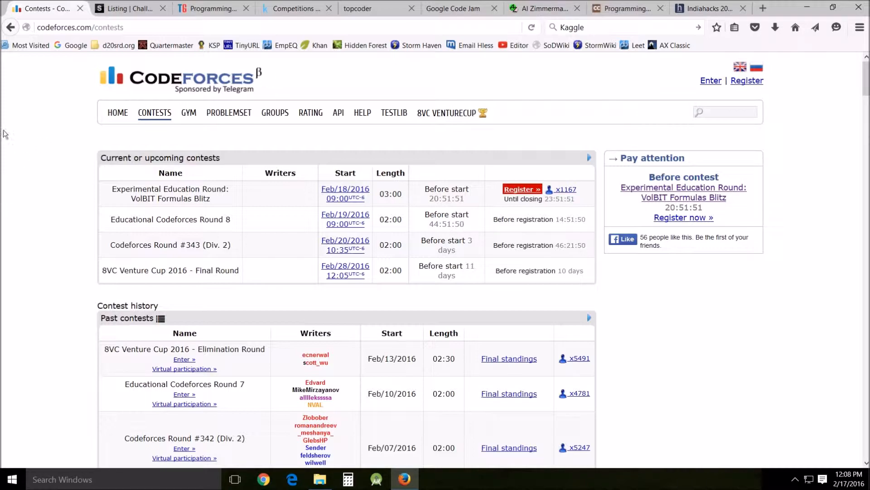
{"action": "scroll", "scroll_direction": "down", "scroll_amount": 3}
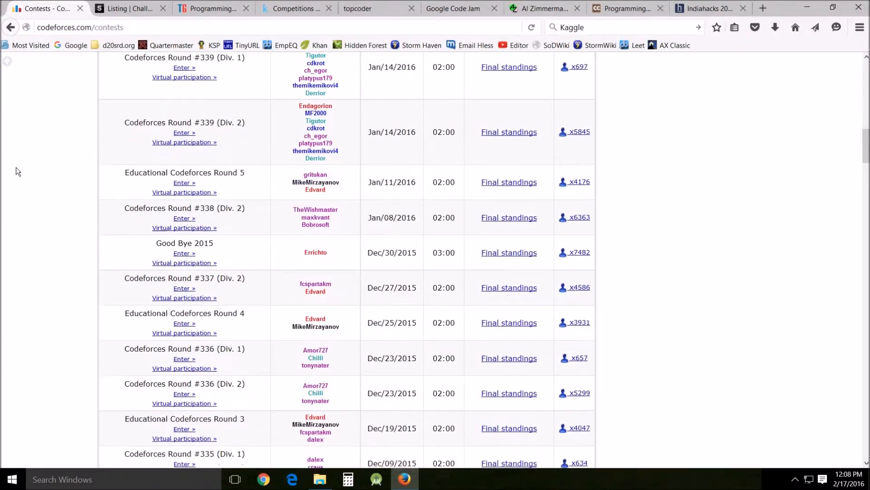
{"action": "scroll", "scroll_direction": "down", "scroll_amount": 3}
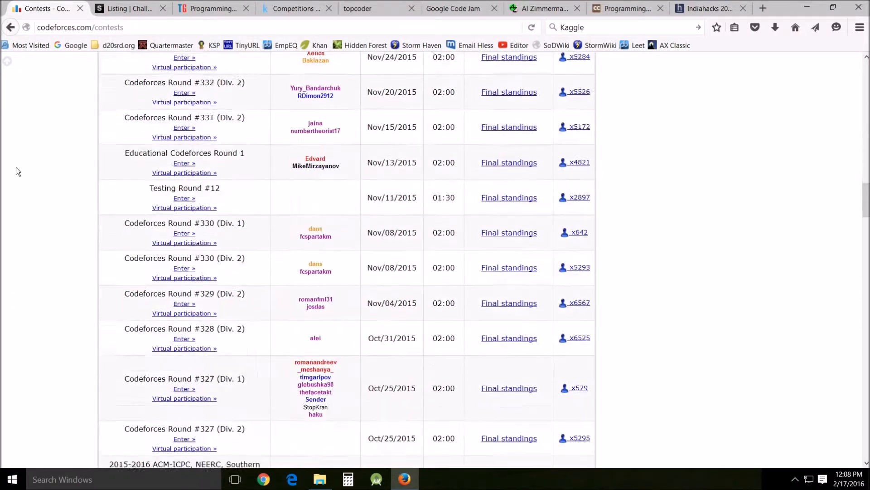
{"action": "scroll", "scroll_direction": "up", "scroll_amount": 3}
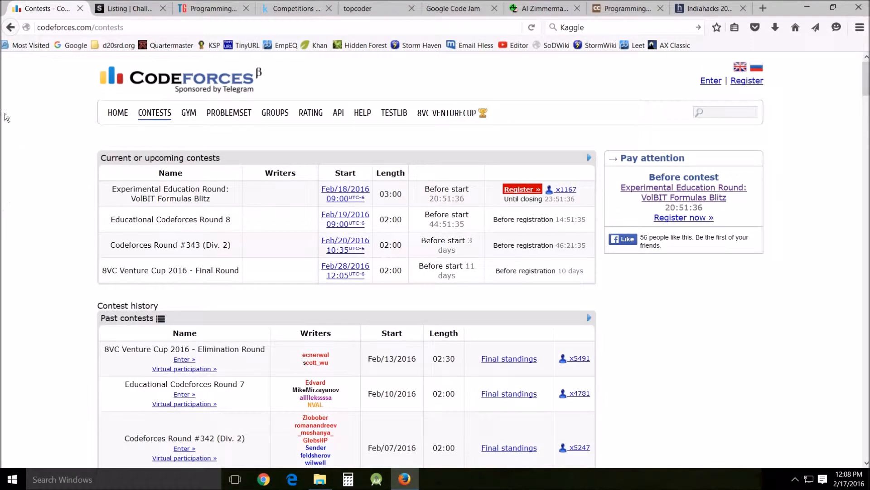
Switch to the Challenge.gov tab and browse its 668-competition listing cards
{"action": "left_click", "coordinate": [128, 8]}
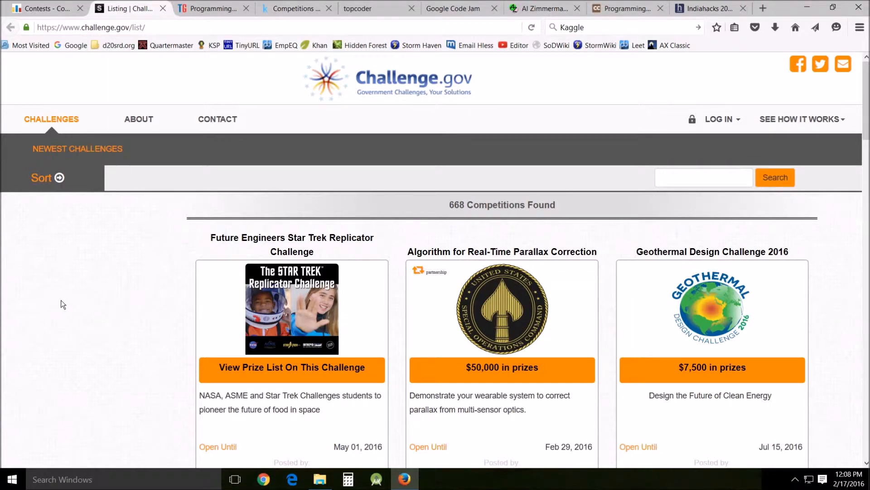
{"action": "scroll", "scroll_direction": "down", "scroll_amount": 3}
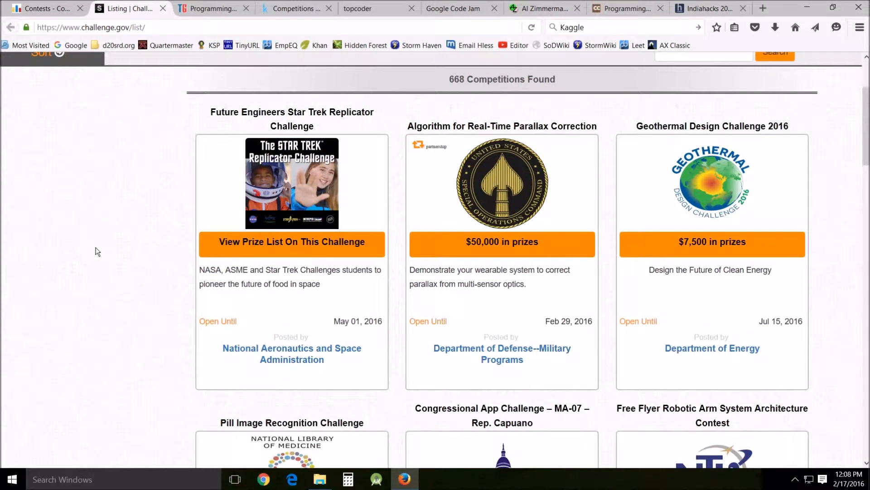
{"action": "scroll", "scroll_direction": "down", "scroll_amount": 3}
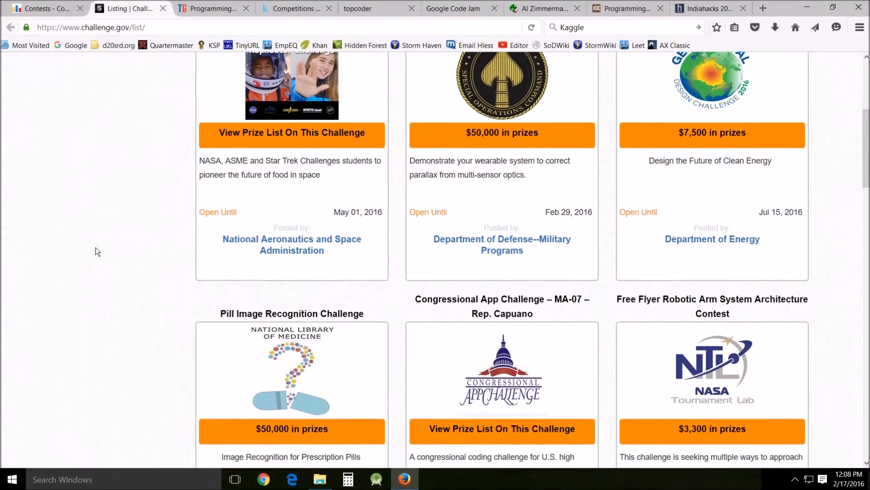
{"action": "scroll", "scroll_direction": "down", "scroll_amount": 3}
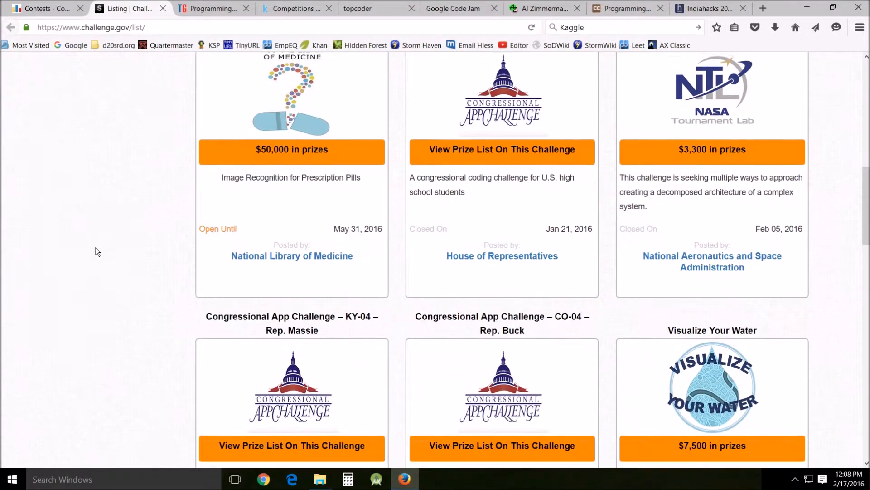
{"action": "scroll", "scroll_direction": "down", "scroll_amount": 3}
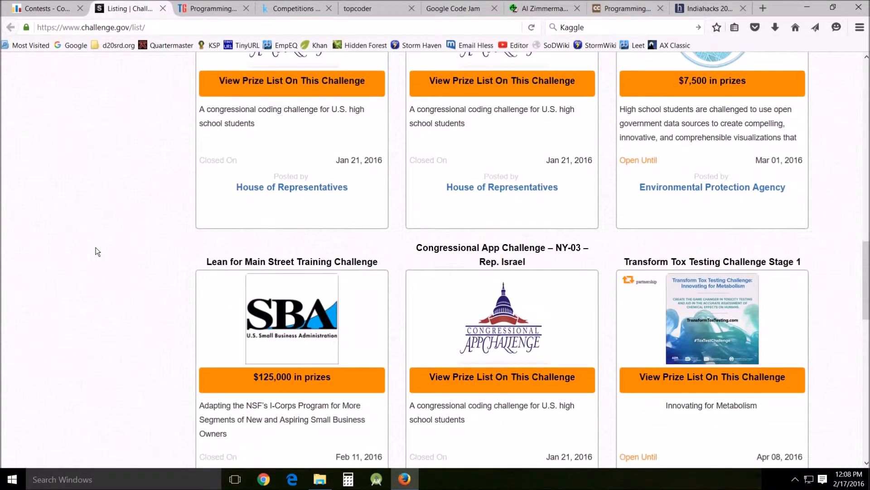
{"action": "scroll", "scroll_direction": "down", "scroll_amount": 3}
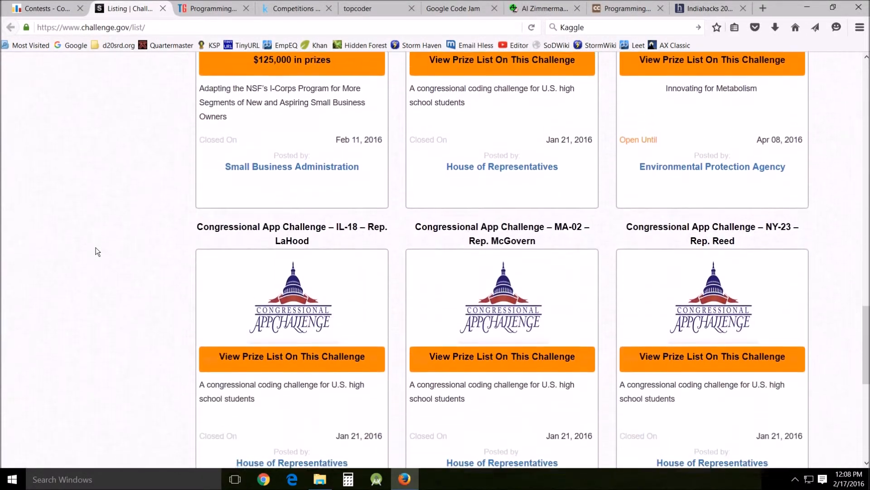
{"action": "scroll", "scroll_direction": "down", "scroll_amount": 3}
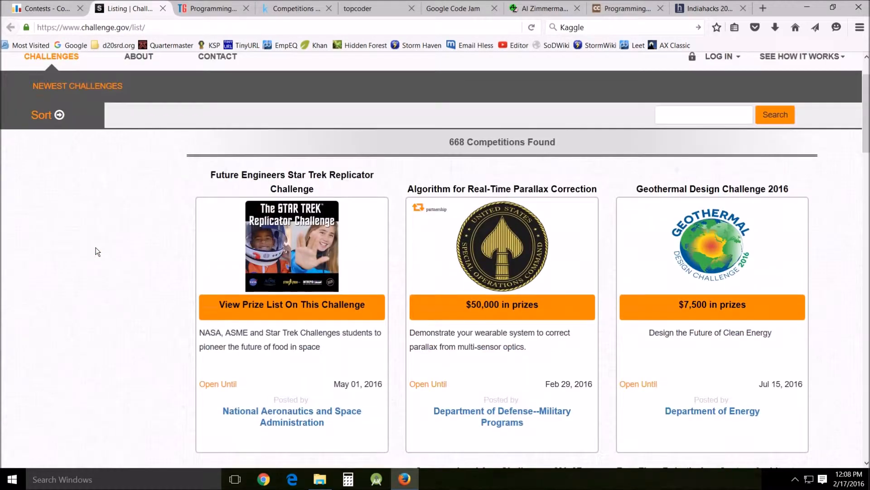
{"action": "scroll", "scroll_direction": "down", "scroll_amount": 3}
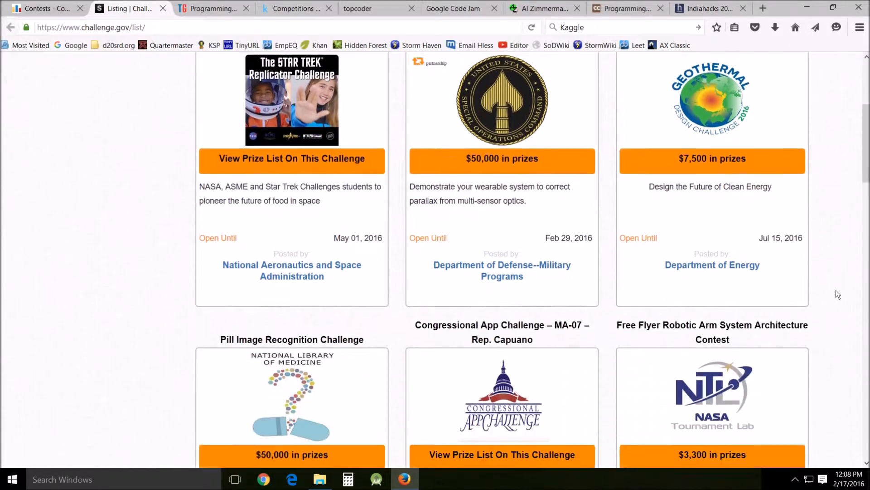
{"action": "scroll", "scroll_direction": "down", "scroll_amount": 3}
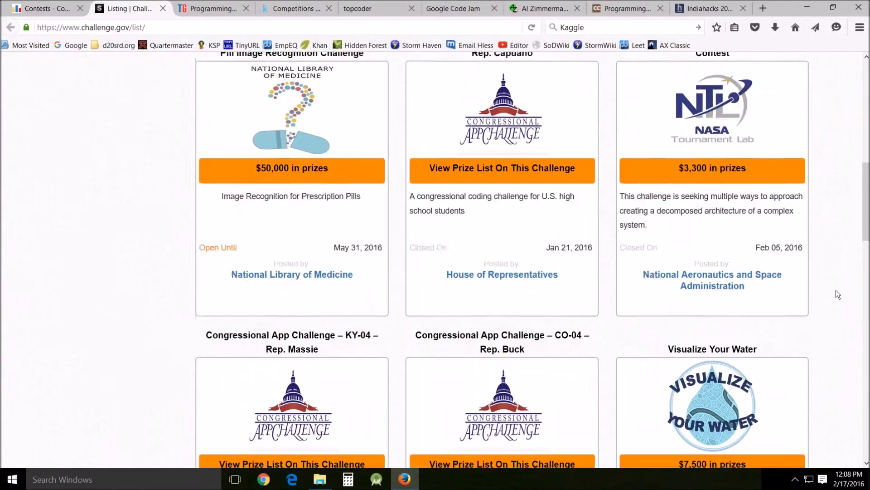
{"action": "scroll", "scroll_direction": "up", "scroll_amount": 3}
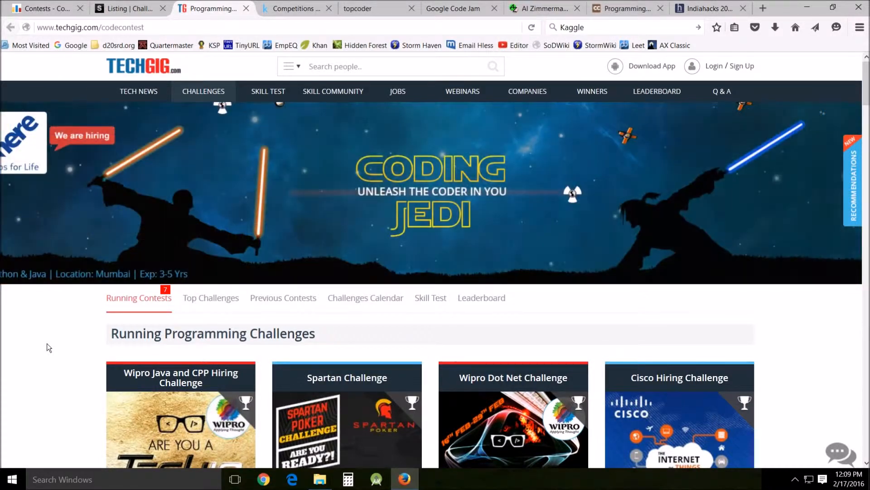
Scroll through TechGig's running challenges: Wipro, Spartan, Cisco and Hour of Code cards
{"action": "scroll", "scroll_direction": "down", "scroll_amount": 3}
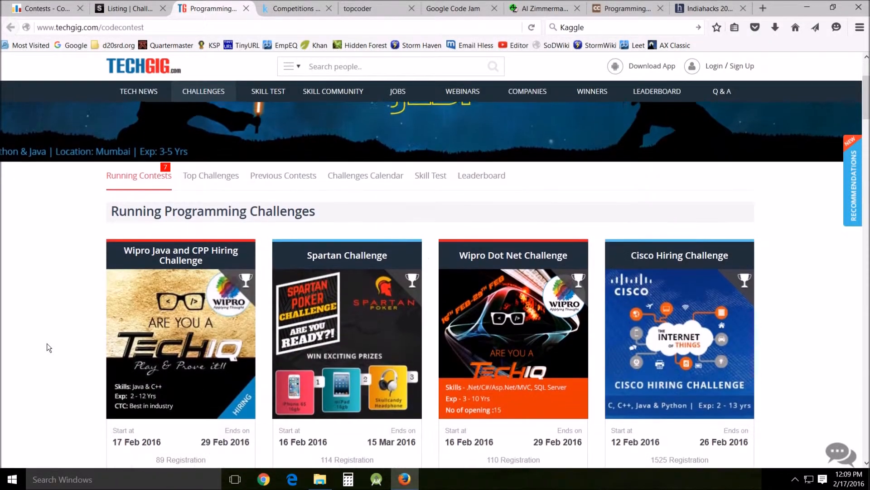
{"action": "scroll", "scroll_direction": "down", "scroll_amount": 3}
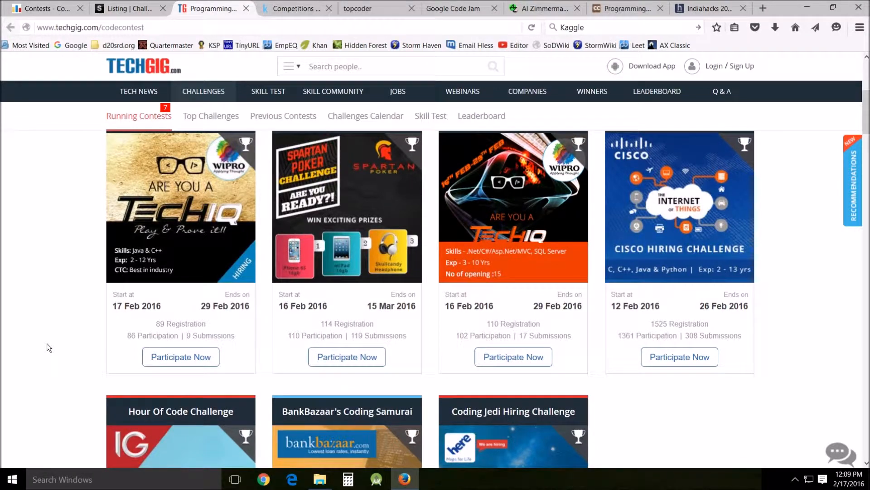
{"action": "scroll", "scroll_direction": "down", "scroll_amount": 3}
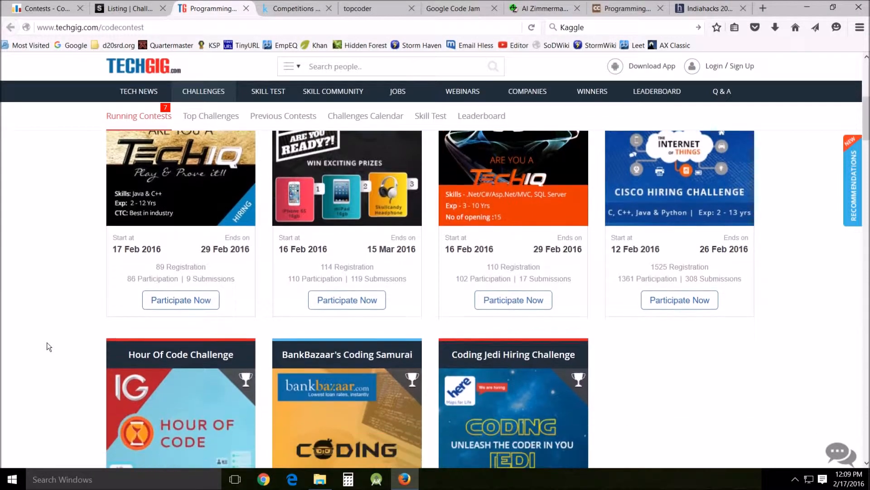
{"action": "scroll", "scroll_direction": "down", "scroll_amount": 3}
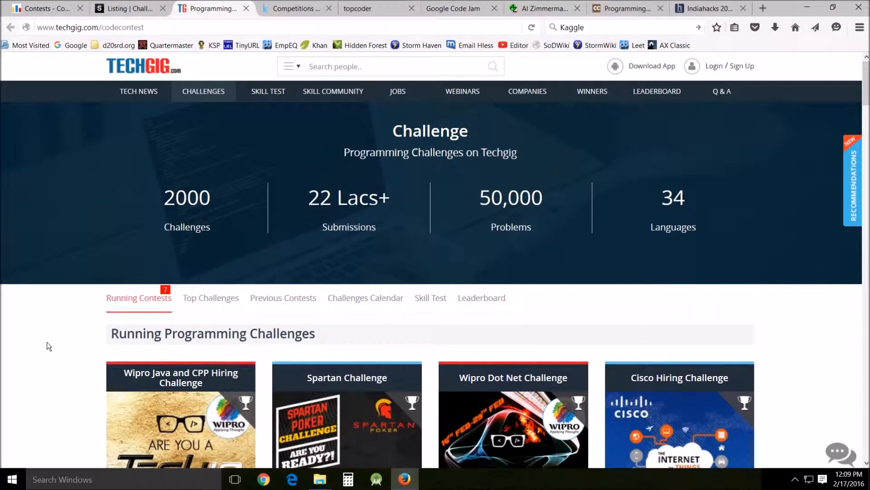
{"action": "scroll", "scroll_direction": "down", "scroll_amount": 3}
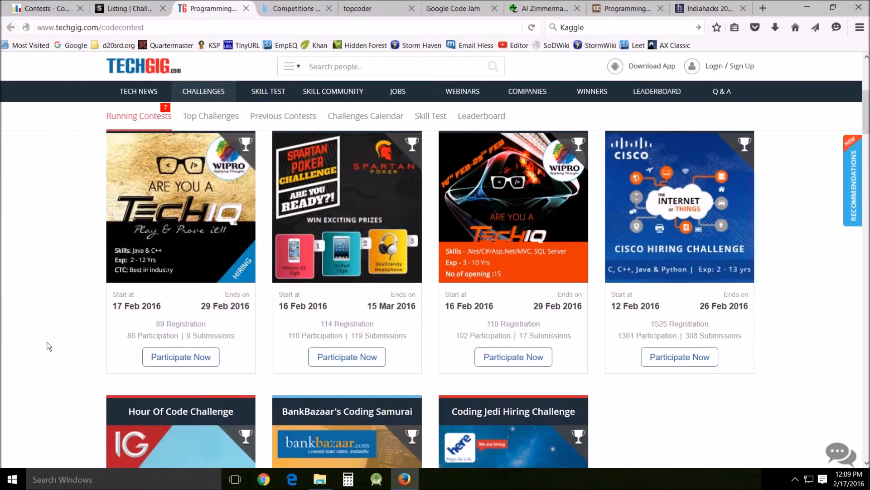
{"action": "scroll", "scroll_direction": "down", "scroll_amount": 3}
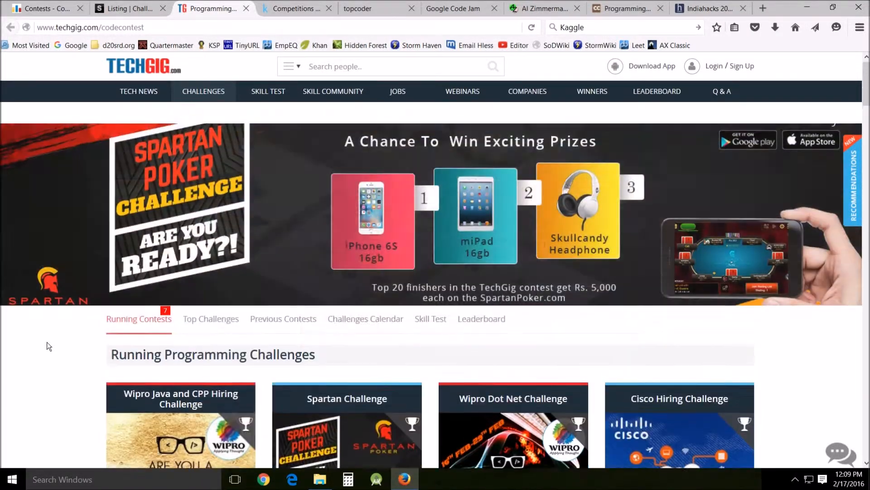
Switch to Kaggle and browse Active Competitions led by the Data Science Bowl and Home Depot
{"action": "left_click", "coordinate": [291, 8]}
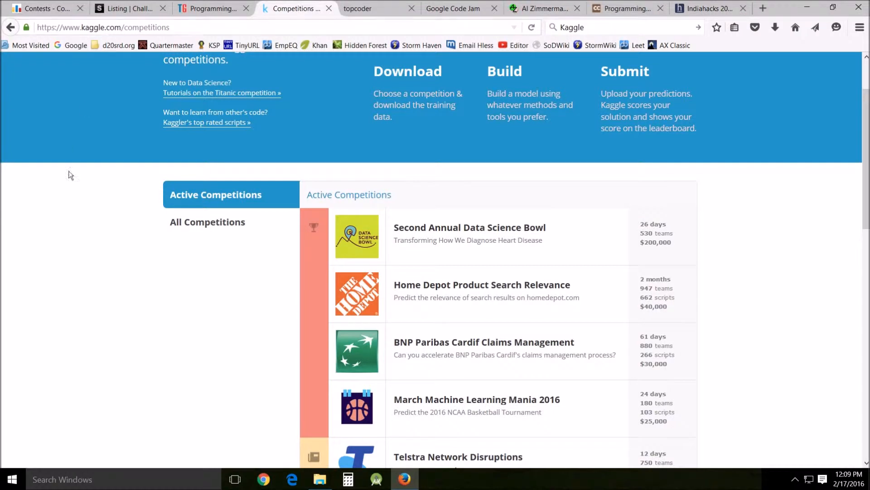
{"action": "mouse_move", "coordinate": [506, 222]}
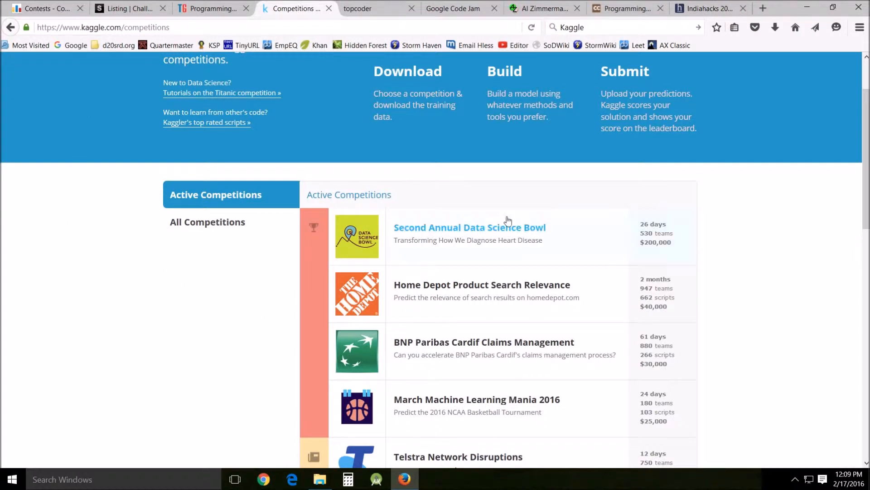
{"action": "mouse_move", "coordinate": [669, 196]}
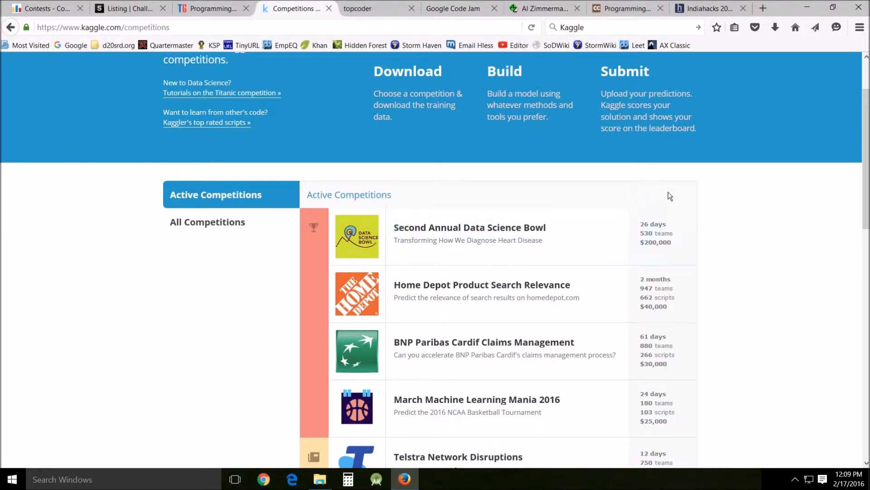
{"action": "scroll", "scroll_direction": "down", "scroll_amount": 3}
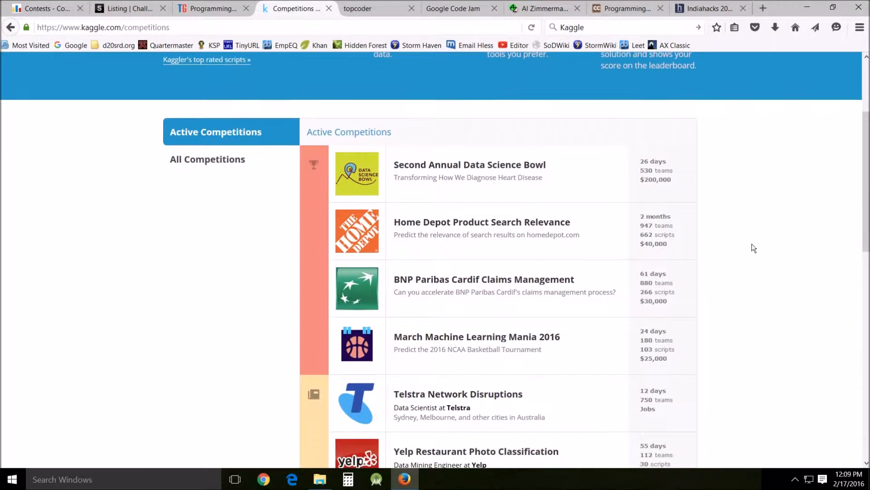
{"action": "mouse_move", "coordinate": [749, 214]}
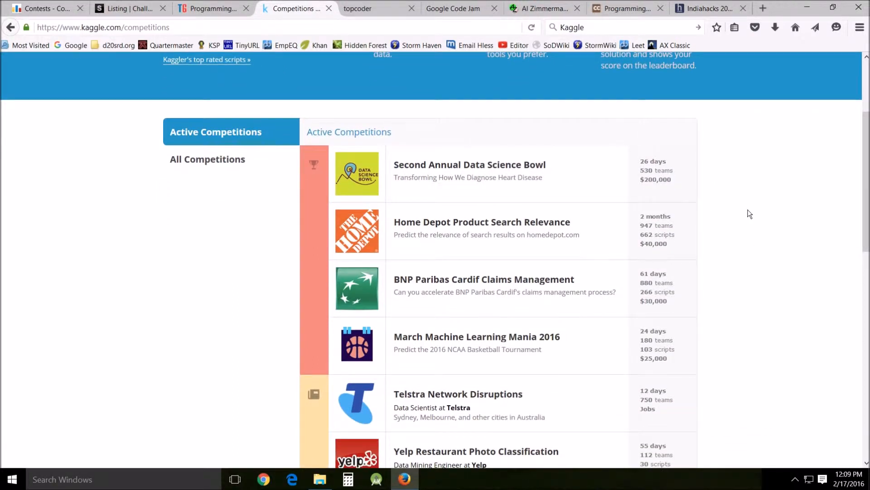
{"action": "mouse_move", "coordinate": [741, 297]}
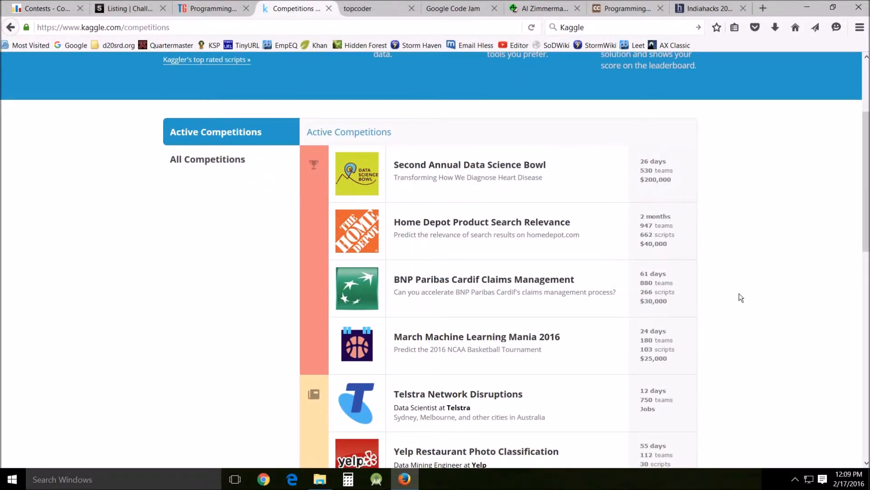
{"action": "scroll", "scroll_direction": "down", "scroll_amount": 3}
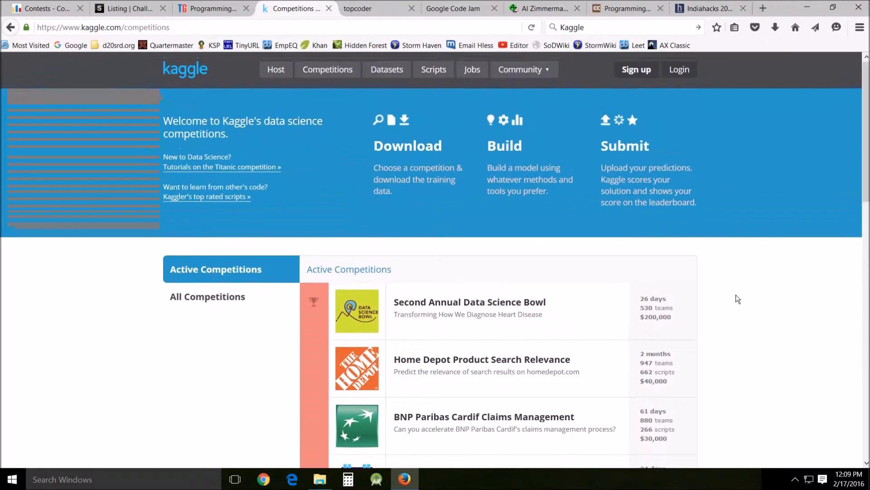
{"action": "scroll", "scroll_direction": "down", "scroll_amount": 3}
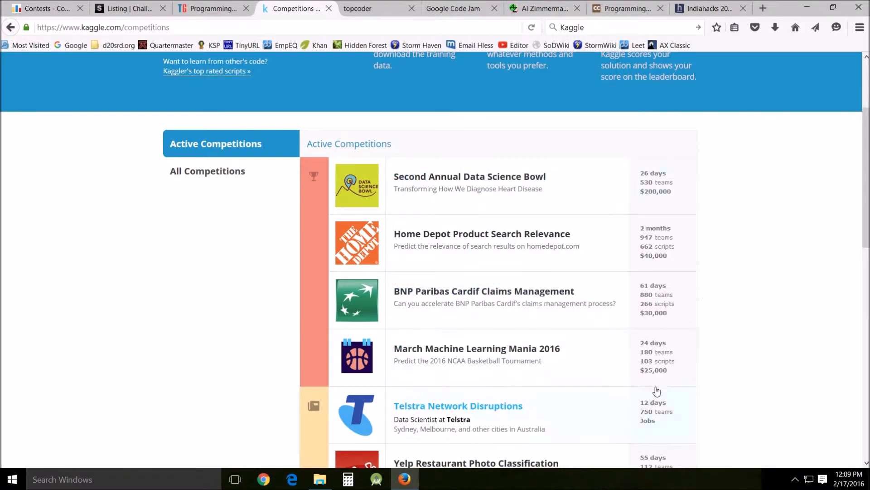
{"action": "mouse_move", "coordinate": [753, 348]}
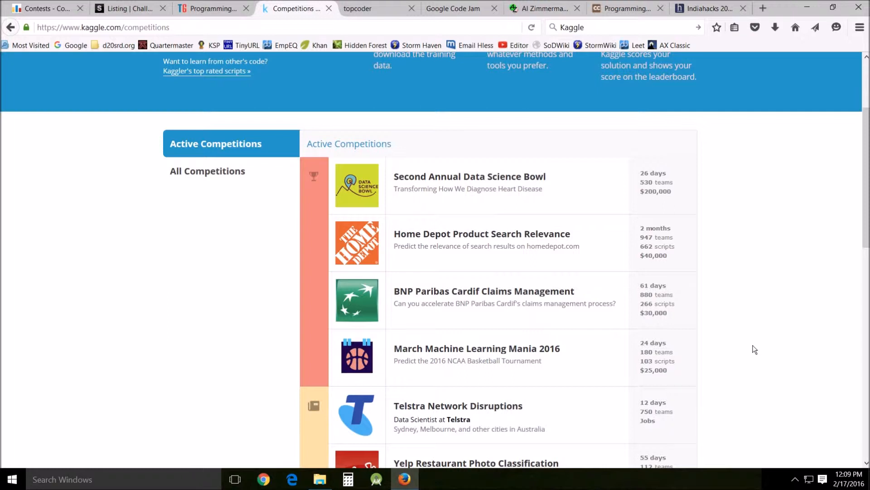
{"action": "mouse_move", "coordinate": [660, 429]}
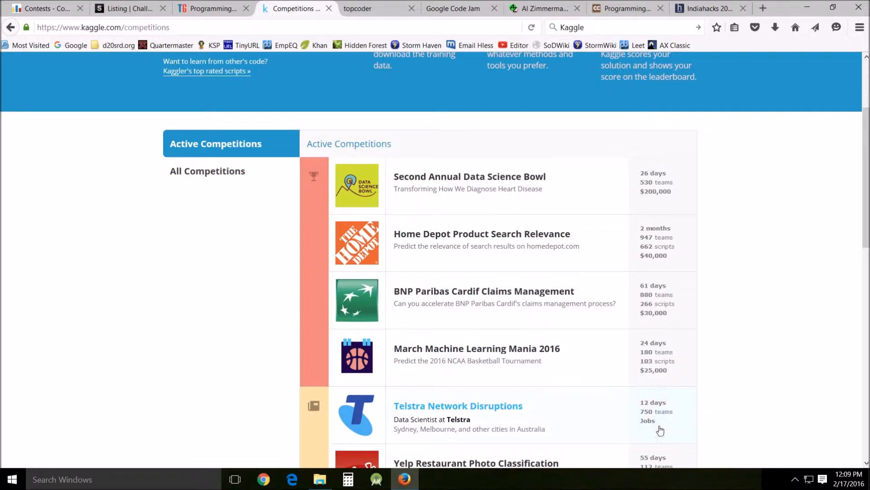
{"action": "mouse_move", "coordinate": [661, 199]}
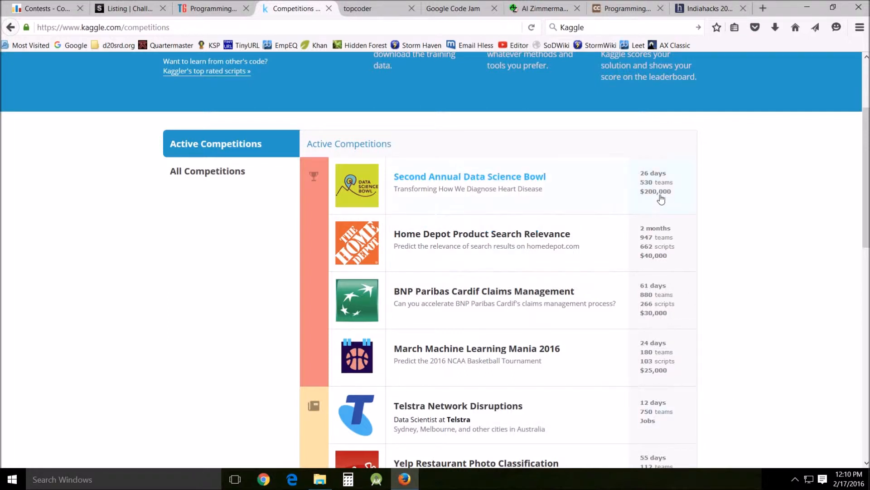
{"action": "mouse_move", "coordinate": [686, 356]}
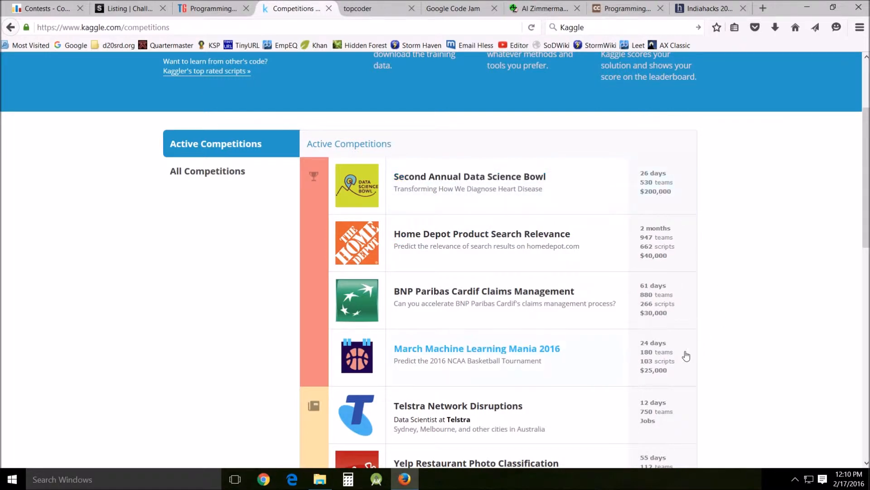
{"action": "left_click", "coordinate": [357, 8]}
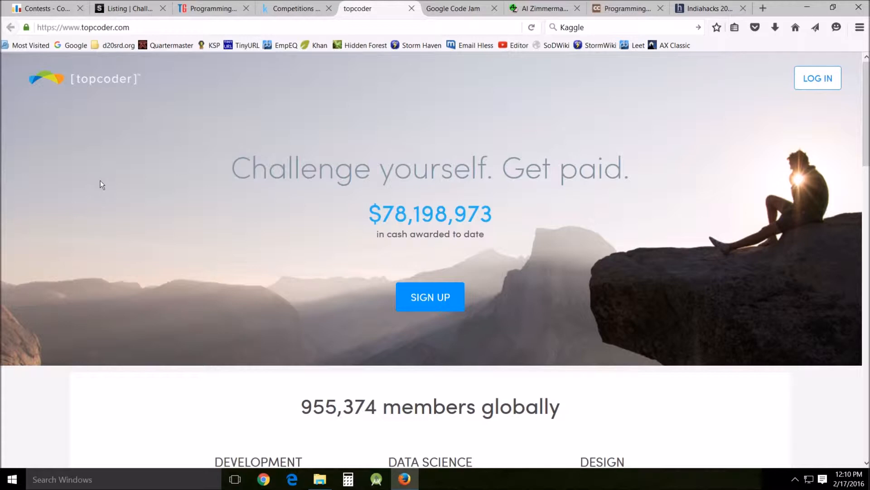
Browse Topcoder's homepage stats, $29,826 open prizes and big-company clients section
{"action": "scroll", "scroll_direction": "down", "scroll_amount": 3}
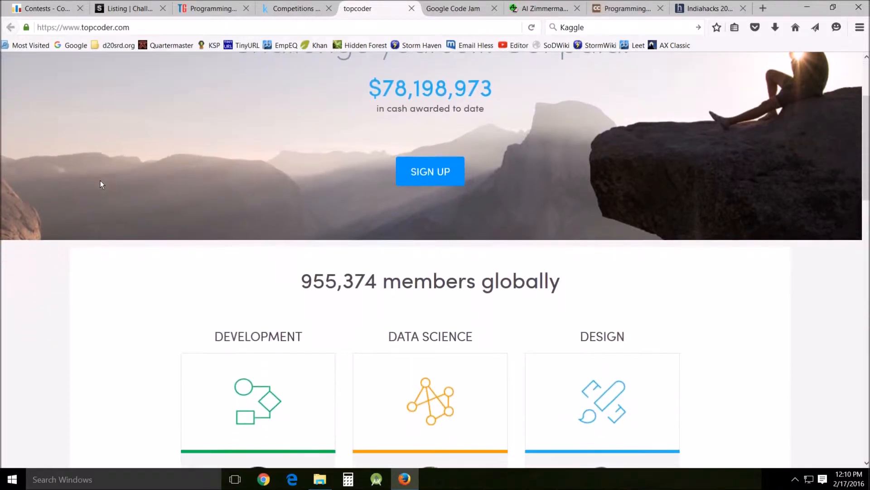
{"action": "scroll", "scroll_direction": "down", "scroll_amount": 3}
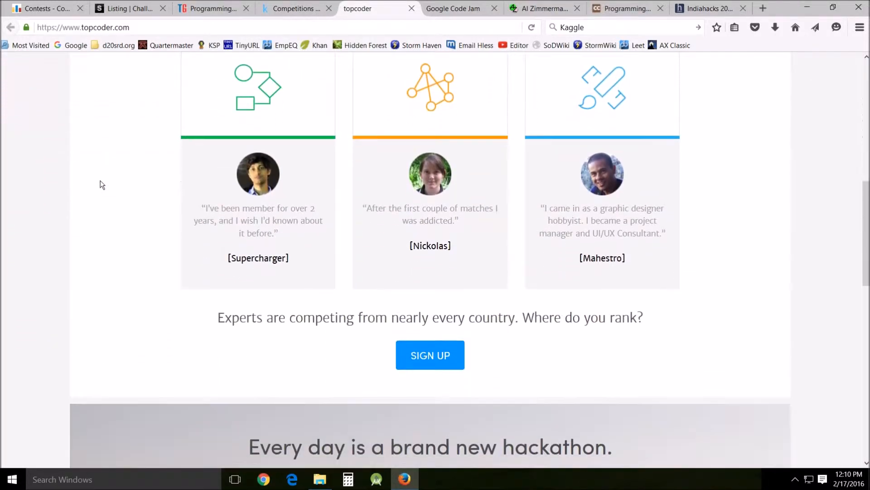
{"action": "scroll", "scroll_direction": "down", "scroll_amount": 3}
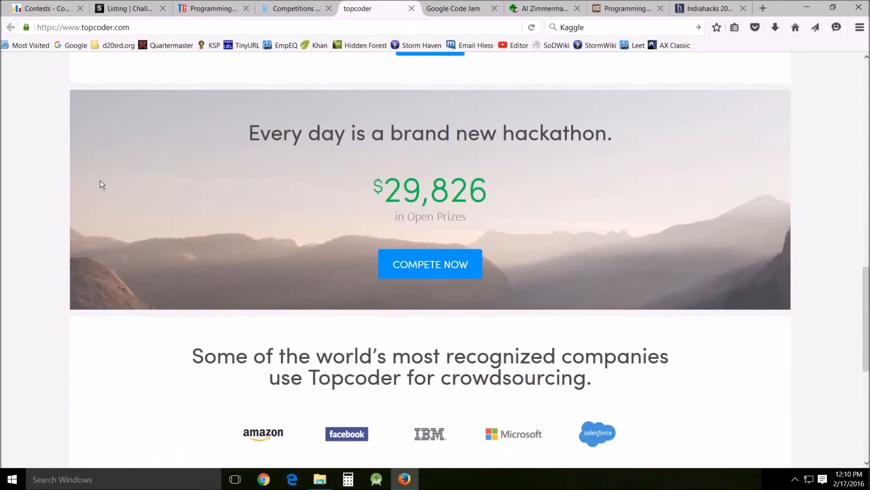
{"action": "scroll", "scroll_direction": "down", "scroll_amount": 3}
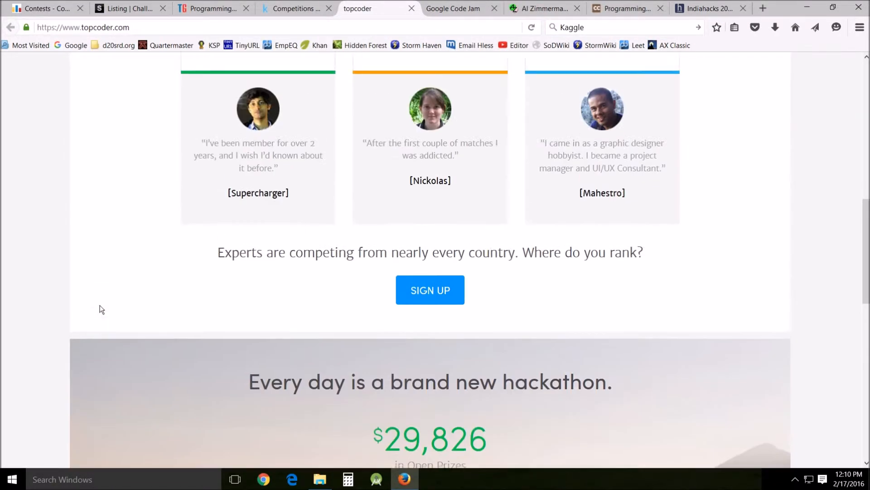
{"action": "scroll", "scroll_direction": "up", "scroll_amount": 3}
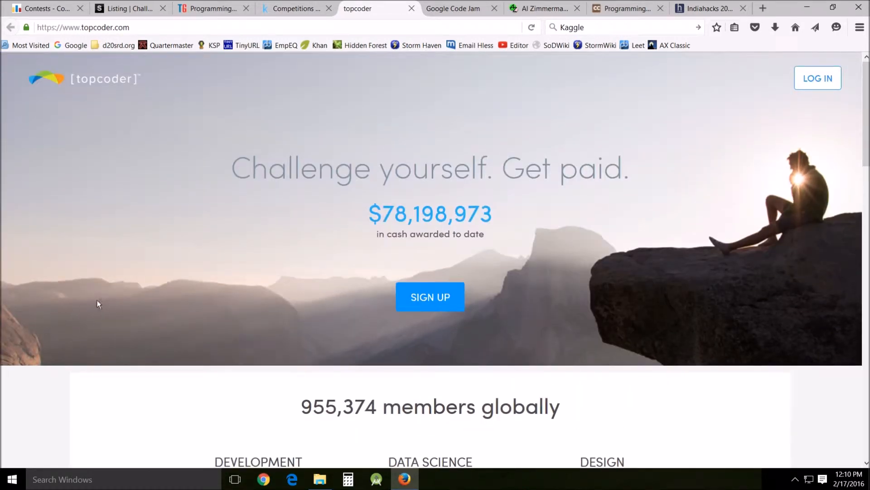
{"action": "scroll", "scroll_direction": "down", "scroll_amount": 3}
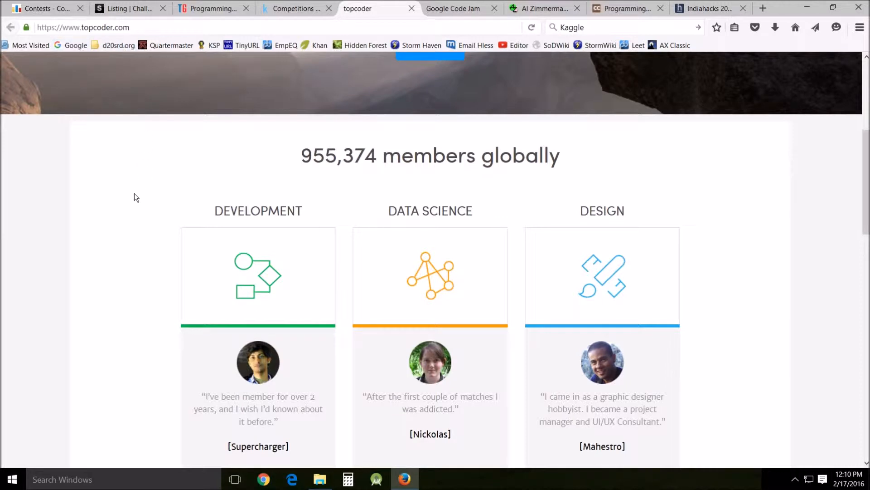
{"action": "scroll", "scroll_direction": "down", "scroll_amount": 3}
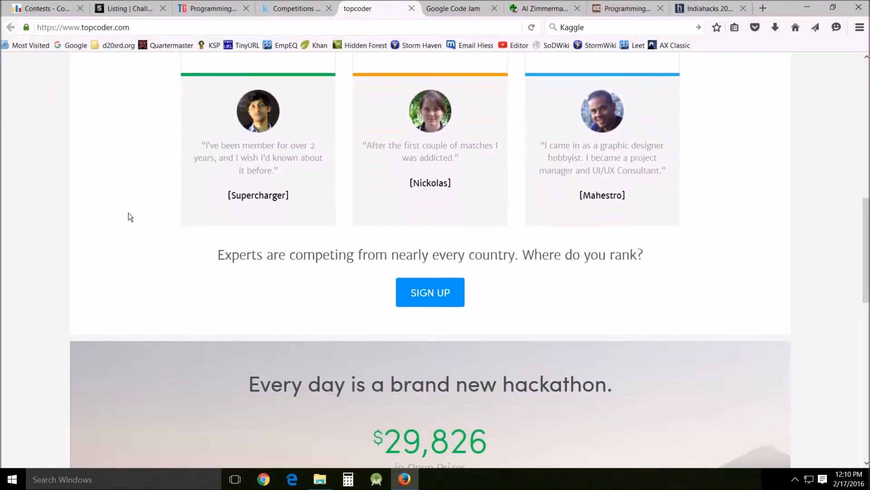
{"action": "left_click", "coordinate": [454, 8]}
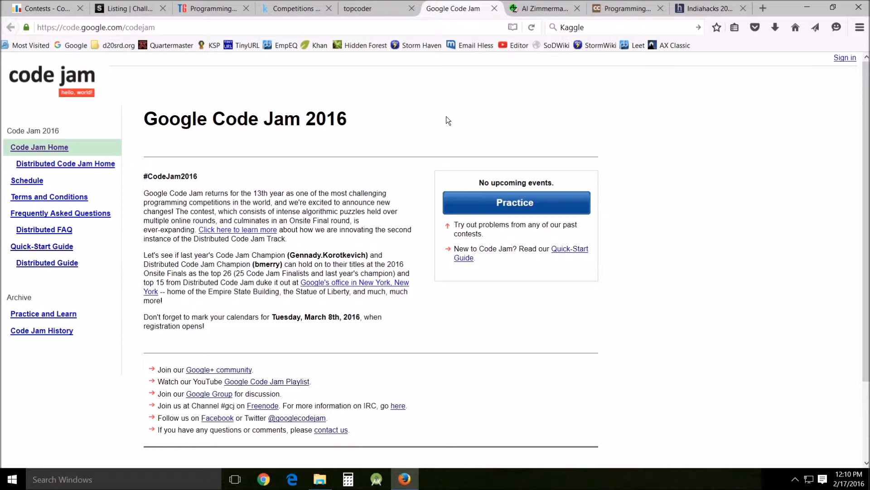
{"action": "mouse_move", "coordinate": [377, 130]}
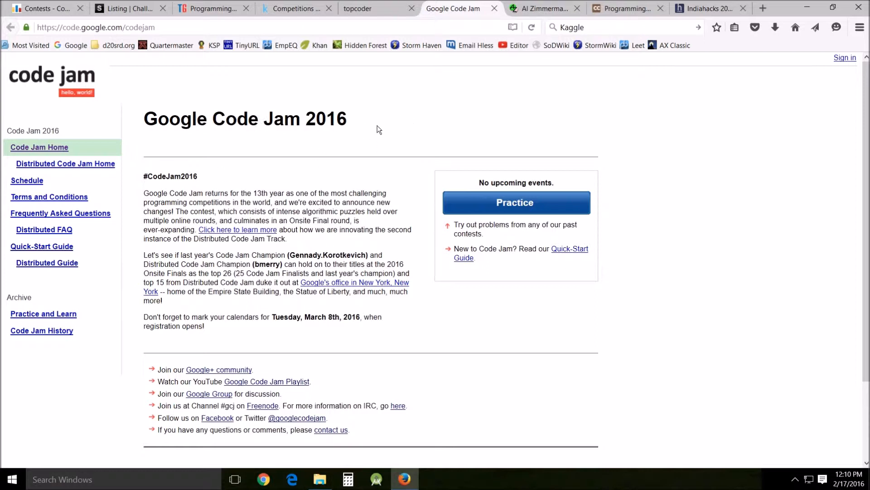
Scroll the Google Code Jam 2016 page showing registration opening March 8th, 2016
{"action": "scroll", "scroll_direction": "down", "scroll_amount": 3}
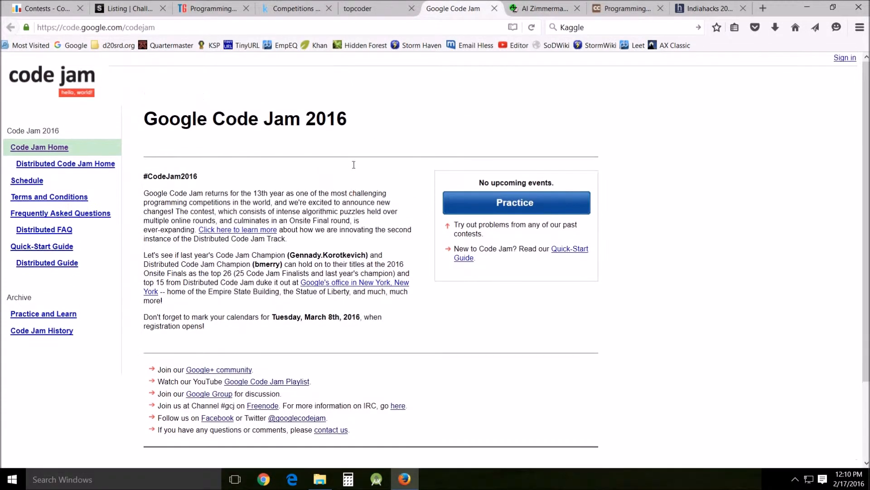
{"action": "mouse_move", "coordinate": [450, 134]}
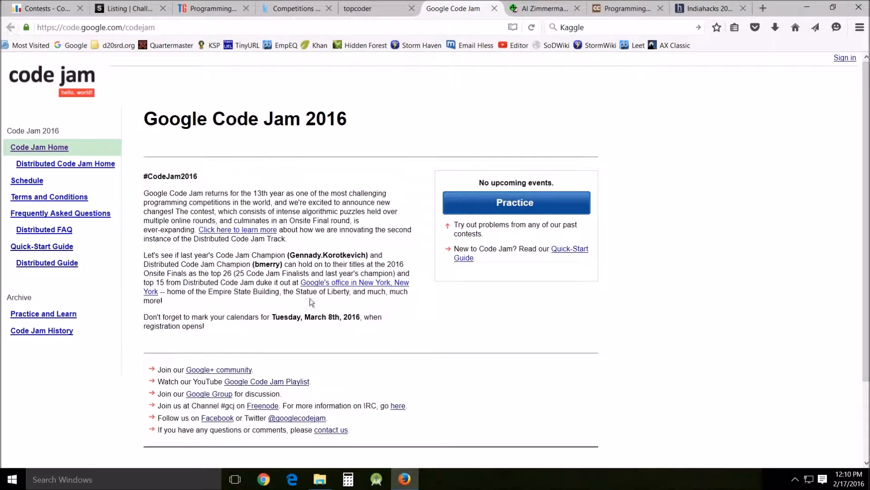
{"action": "mouse_move", "coordinate": [247, 343]}
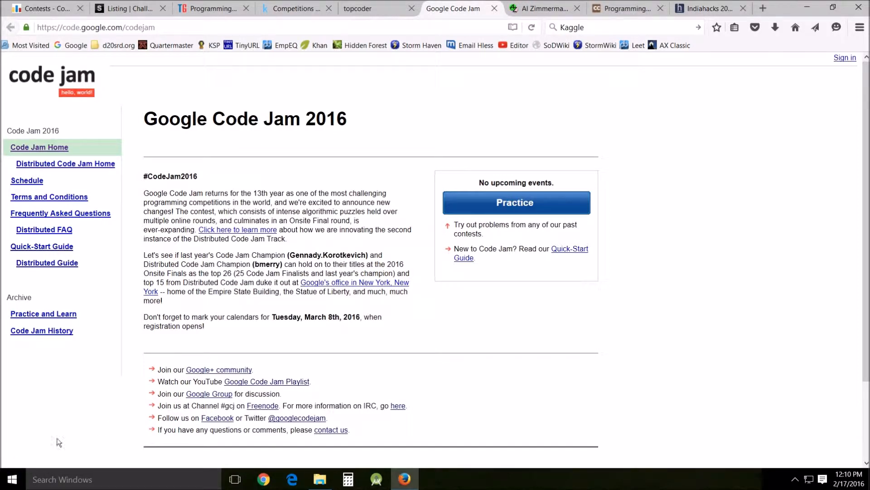
{"action": "mouse_move", "coordinate": [142, 275]}
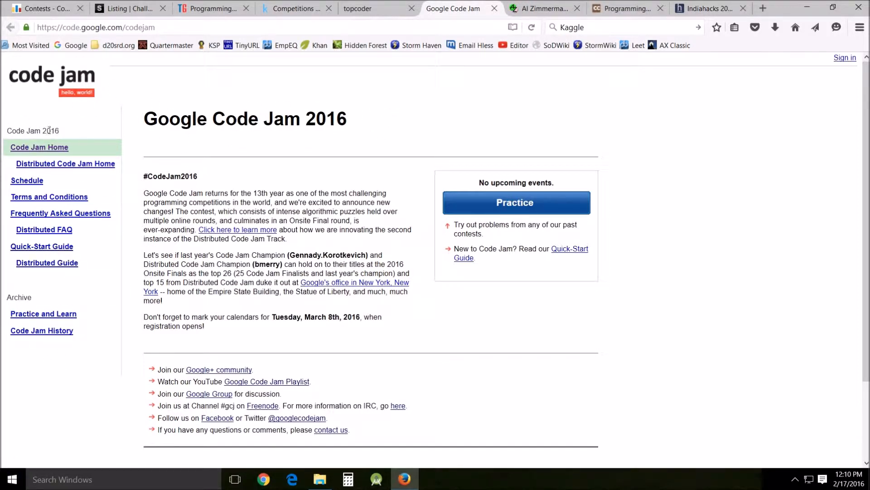
Switch to Al Zimmermann's contests and browse Sums and Products II, Highline and past winners
{"action": "left_click", "coordinate": [541, 8]}
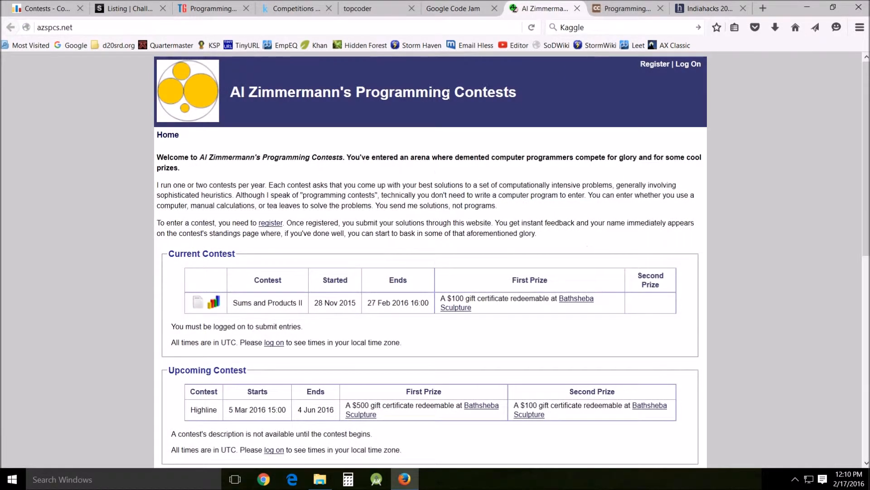
{"action": "mouse_move", "coordinate": [393, 223]}
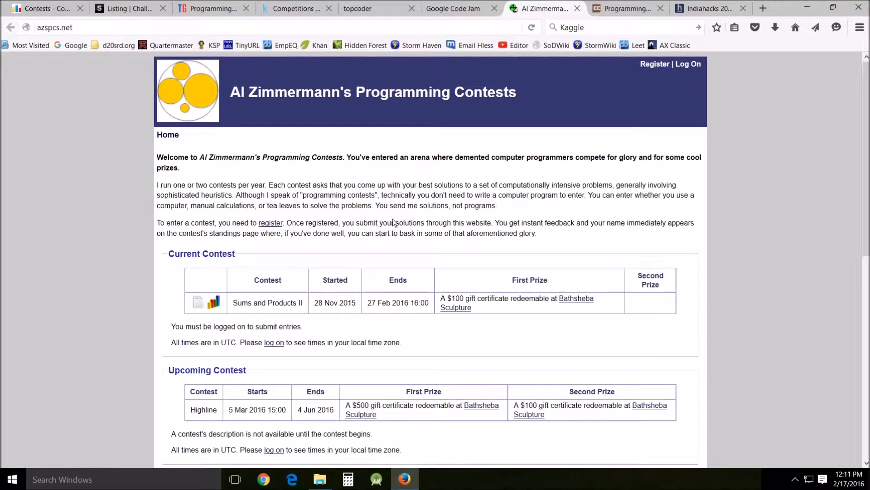
{"action": "mouse_move", "coordinate": [111, 271]}
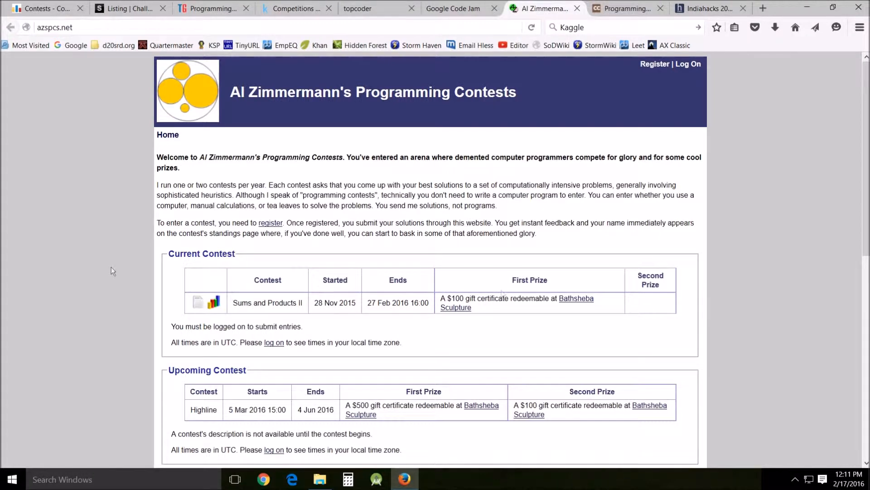
{"action": "scroll", "scroll_direction": "down", "scroll_amount": 3}
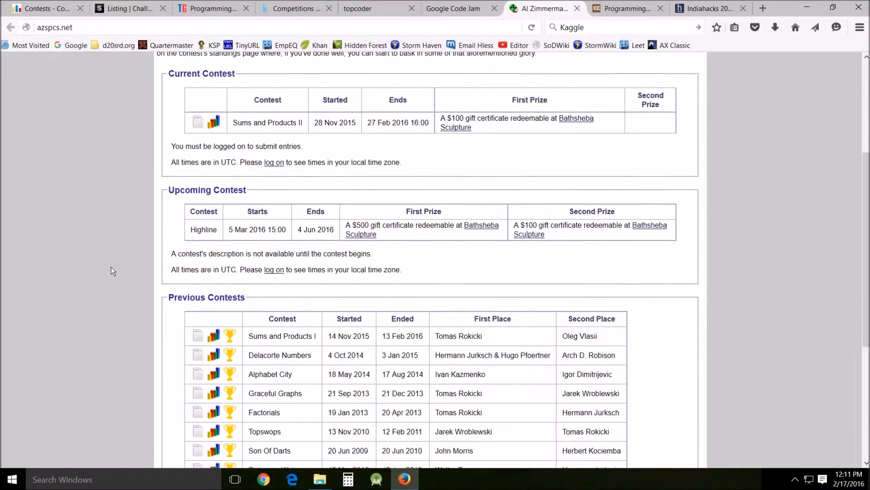
{"action": "scroll", "scroll_direction": "down", "scroll_amount": 3}
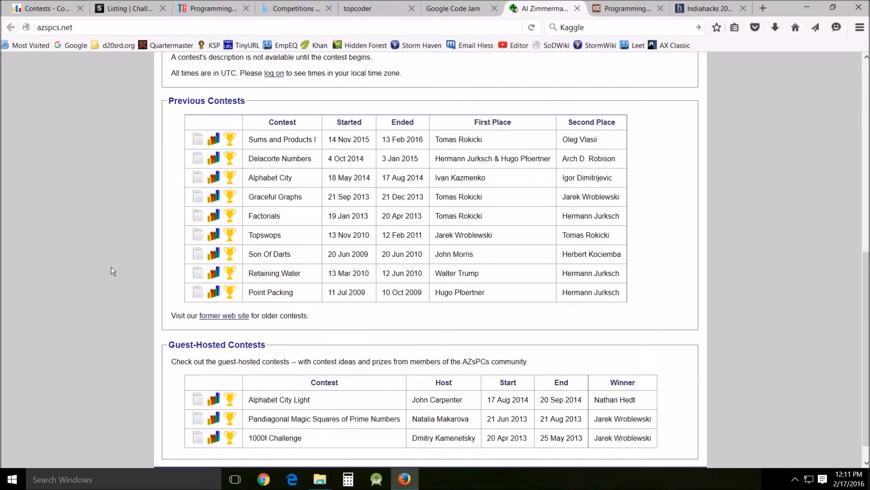
{"action": "scroll", "scroll_direction": "up", "scroll_amount": 3}
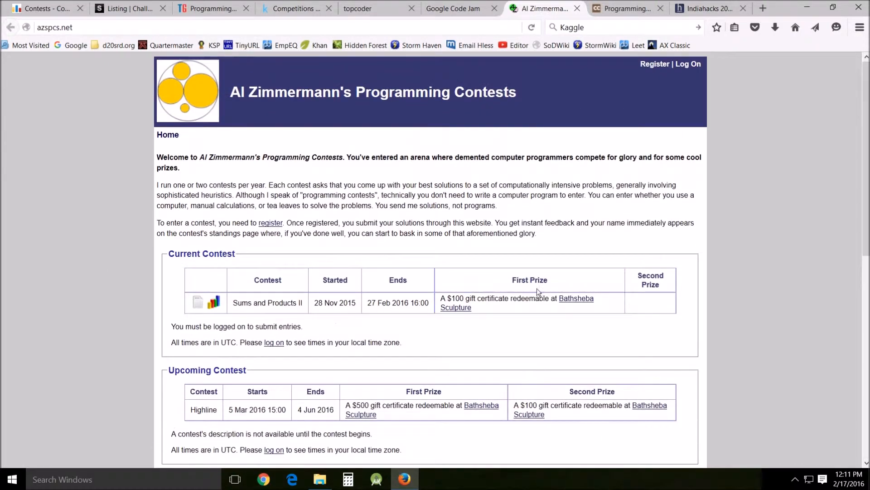
{"action": "mouse_move", "coordinate": [196, 325]}
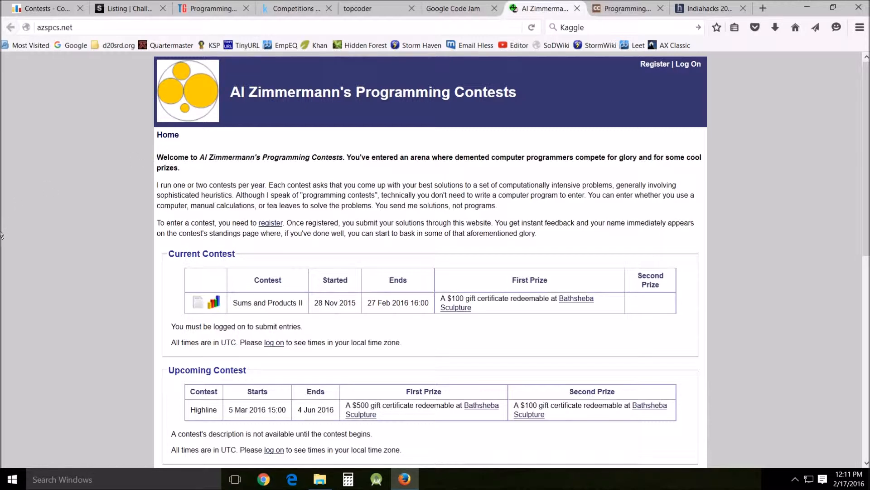
{"action": "mouse_move", "coordinate": [604, 22]}
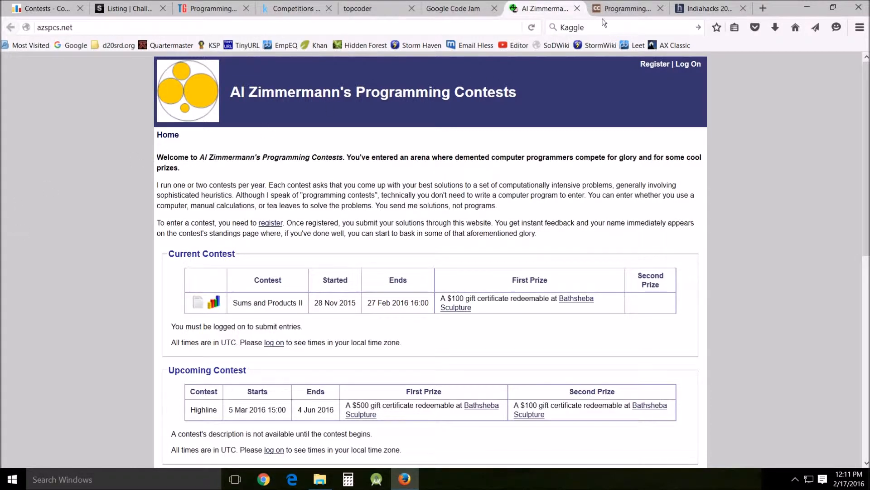
Switch to CodeChef and browse the homepage down to the footer and back up
{"action": "left_click", "coordinate": [625, 9]}
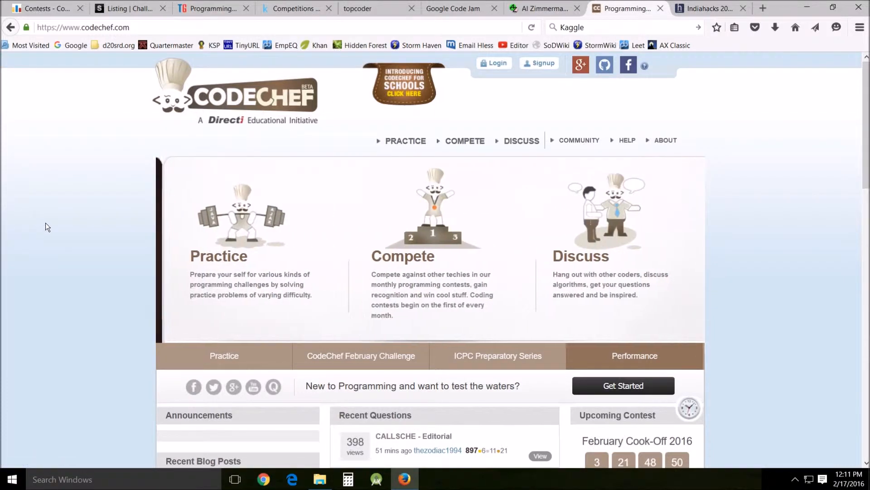
{"action": "scroll", "scroll_direction": "down", "scroll_amount": 3}
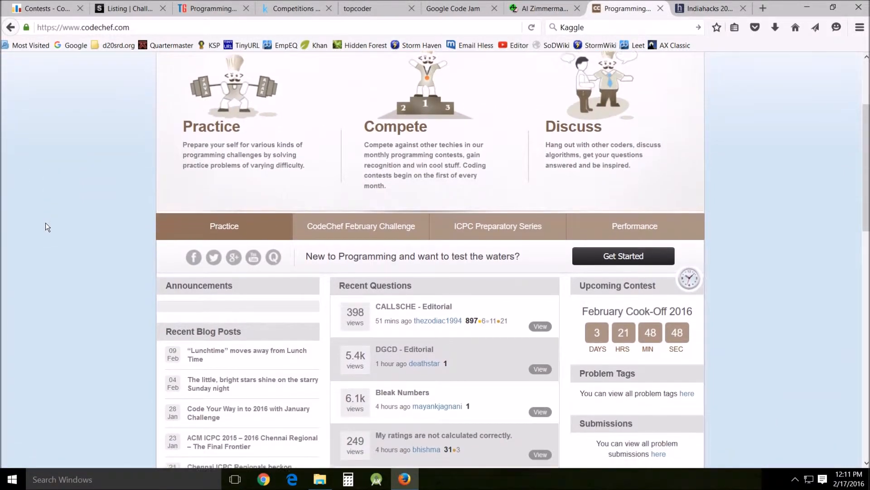
{"action": "scroll", "scroll_direction": "down", "scroll_amount": 3}
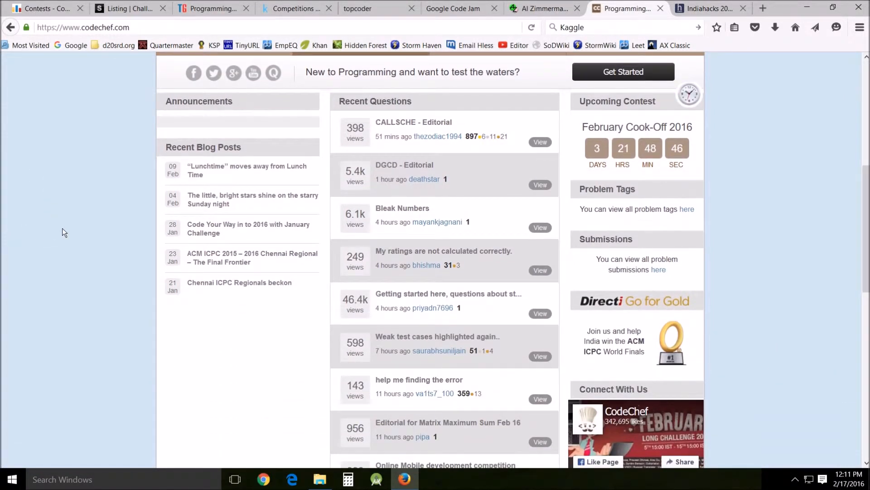
{"action": "scroll", "scroll_direction": "down", "scroll_amount": 3}
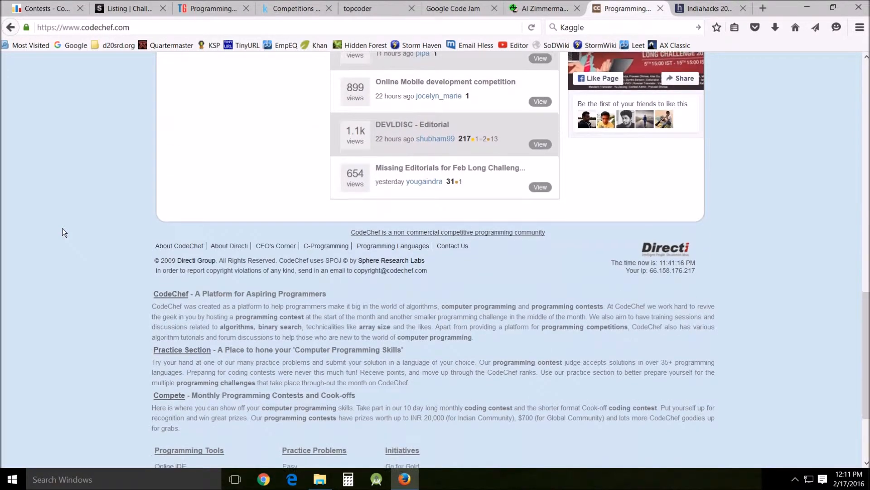
{"action": "scroll", "scroll_direction": "down", "scroll_amount": 3}
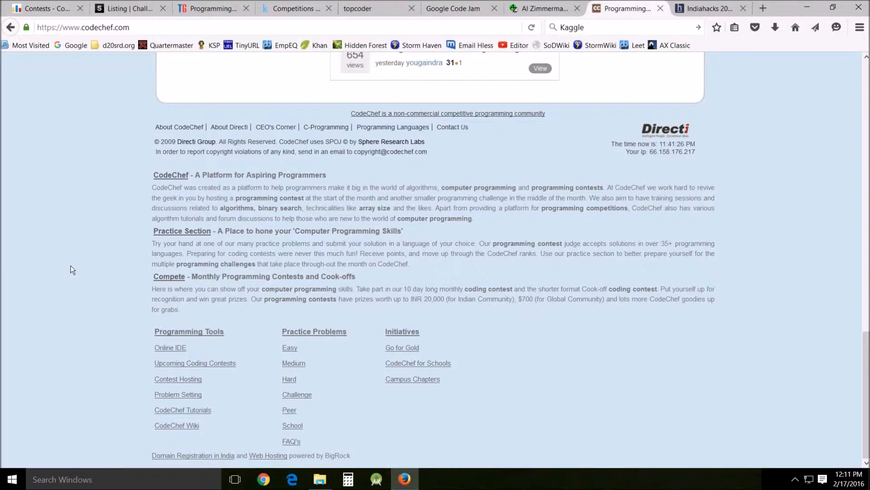
{"action": "scroll", "scroll_direction": "up", "scroll_amount": 3}
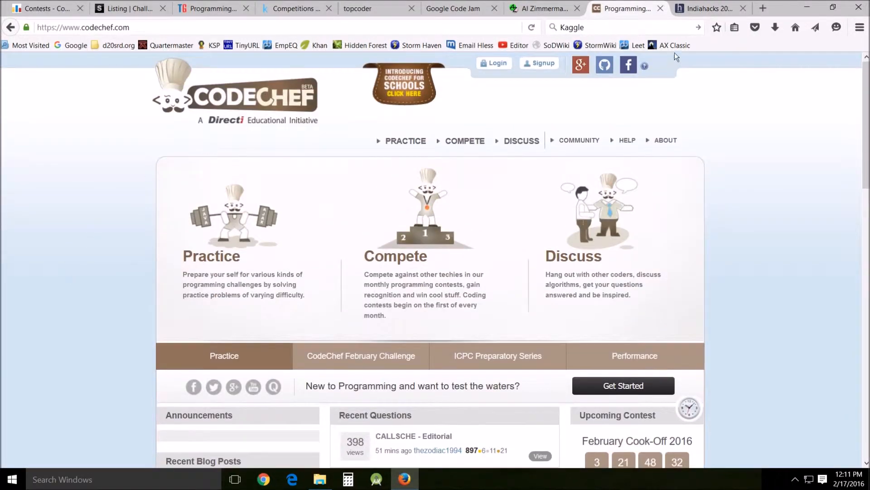
Switch to IndiaHacks 2016 and scroll through its tracks to the Phase II offline section
{"action": "left_click", "coordinate": [705, 8]}
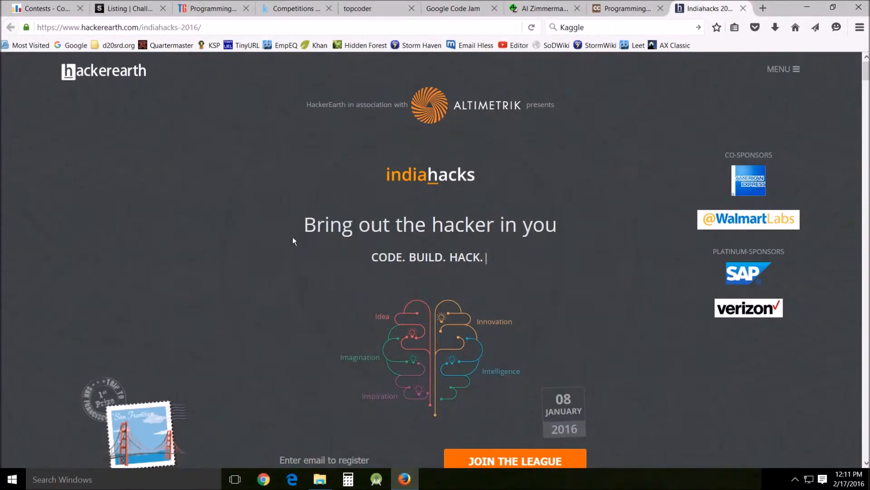
{"action": "scroll", "scroll_direction": "down", "scroll_amount": 3}
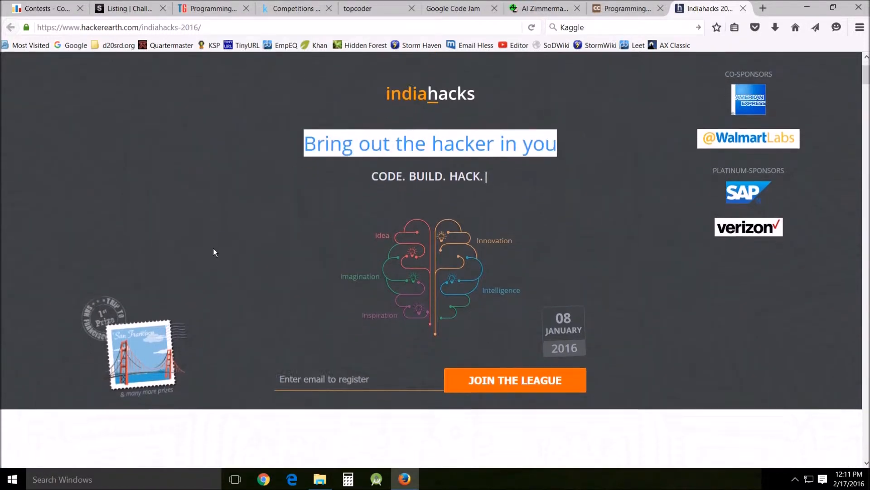
{"action": "scroll", "scroll_direction": "down", "scroll_amount": 3}
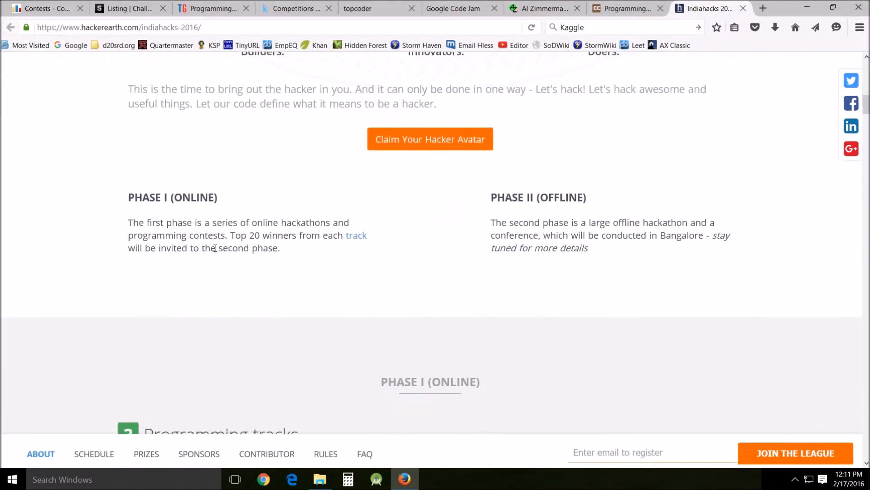
{"action": "scroll", "scroll_direction": "down", "scroll_amount": 3}
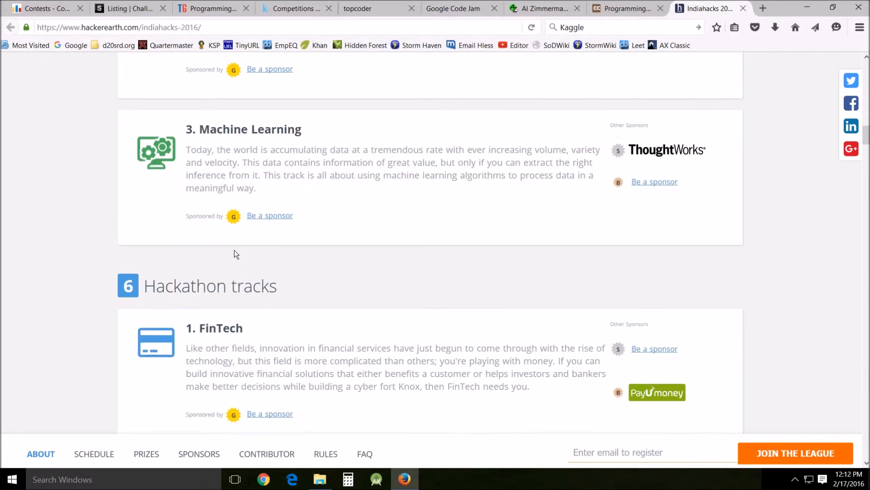
{"action": "scroll", "scroll_direction": "down", "scroll_amount": 3}
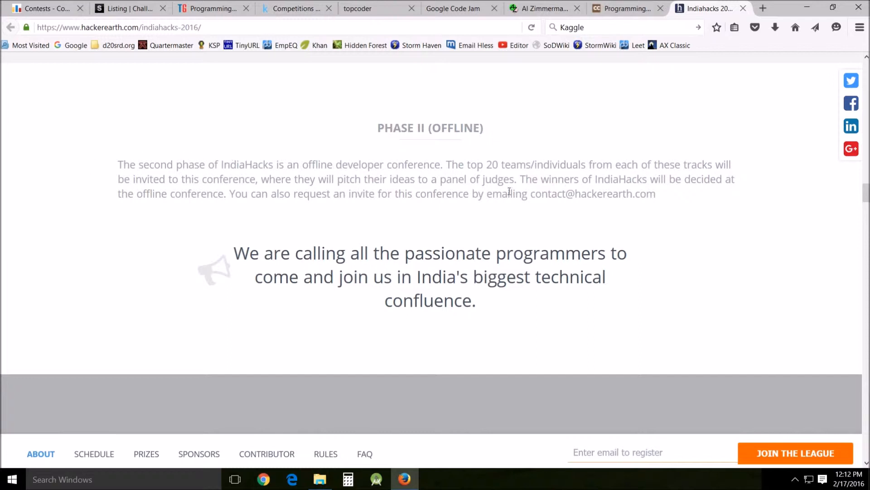
{"action": "mouse_move", "coordinate": [474, 325]}
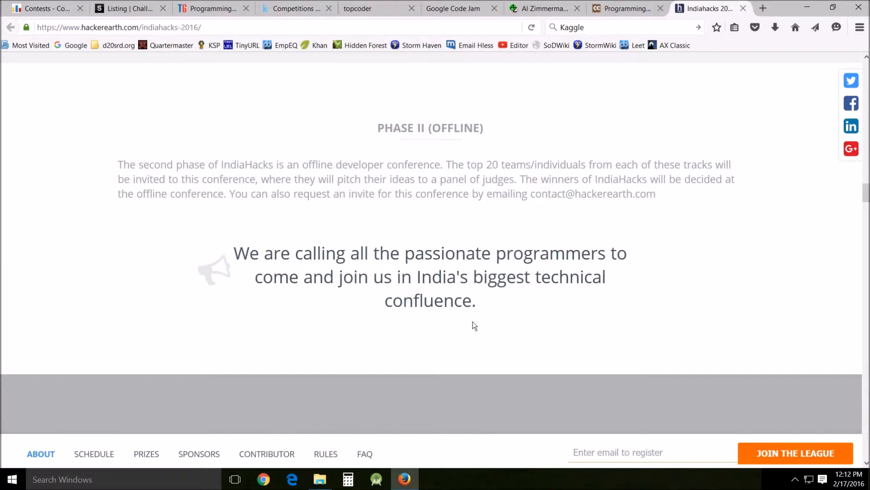
{"action": "mouse_move", "coordinate": [535, 195]}
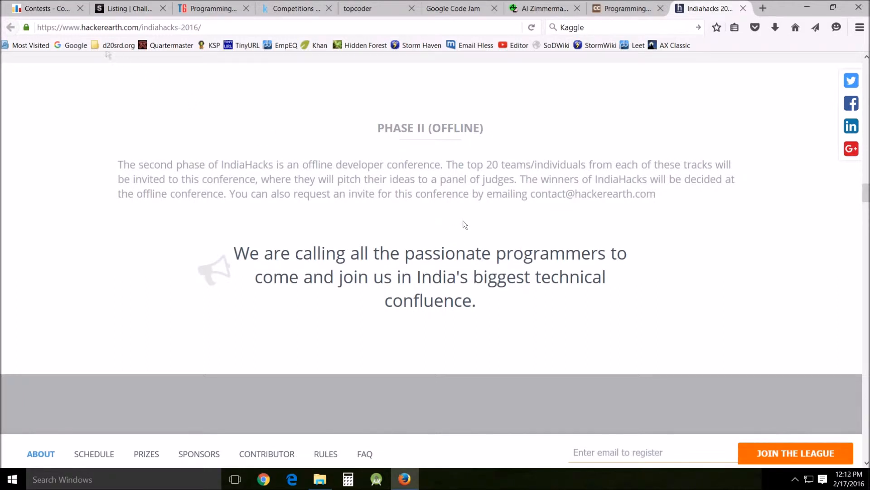
{"action": "mouse_move", "coordinate": [375, 132]}
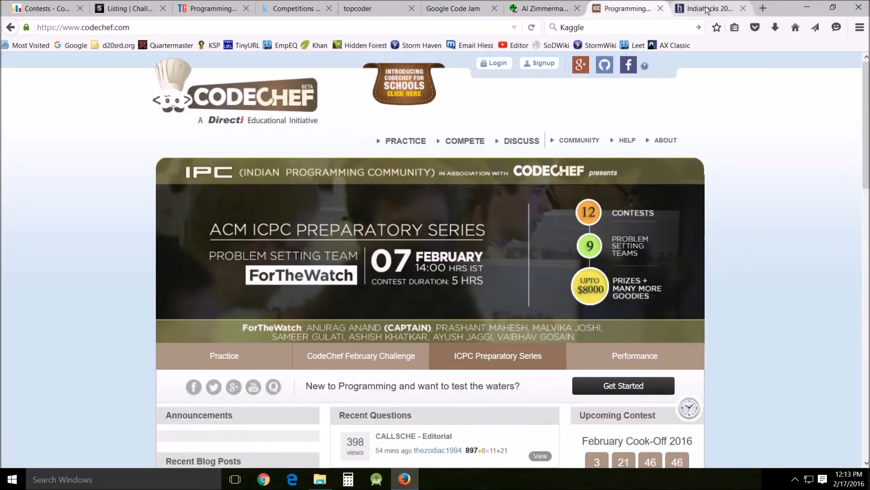
{"action": "left_click", "coordinate": [706, 8]}
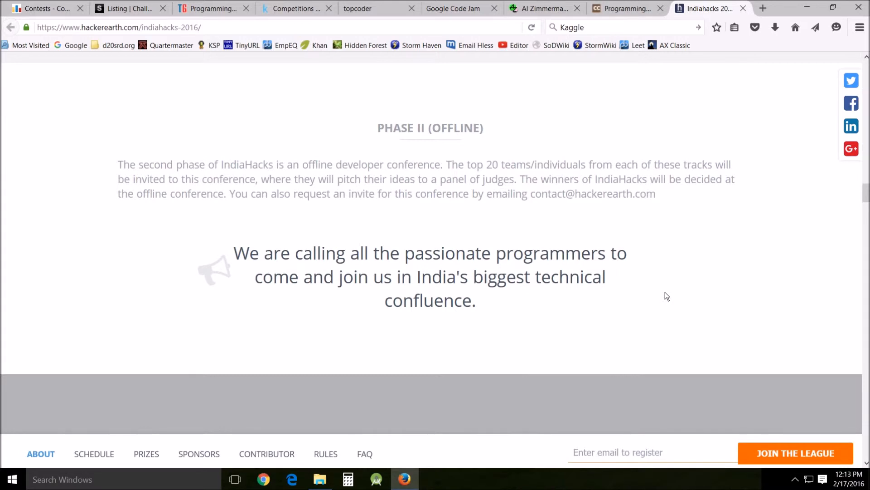